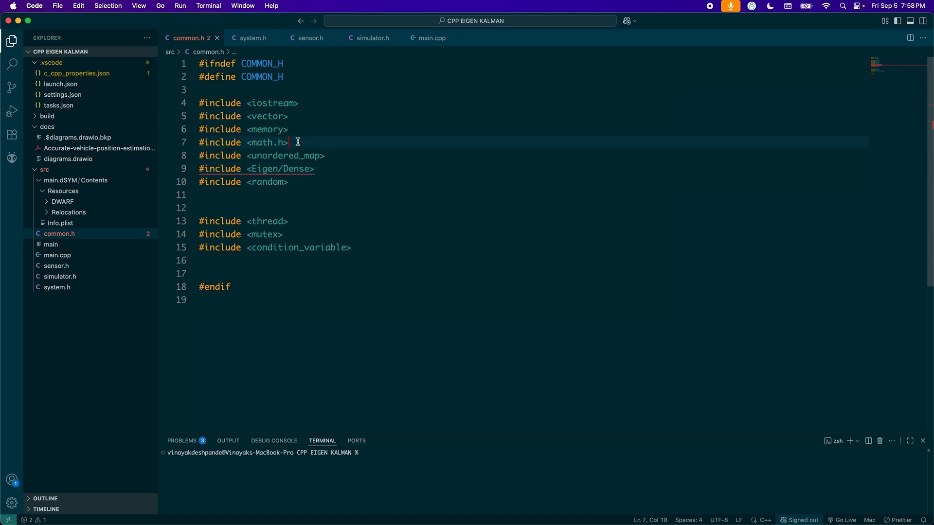
# Highlight the math.h and random includes in common.h.
pyautogui.doubleClick(283, 156)
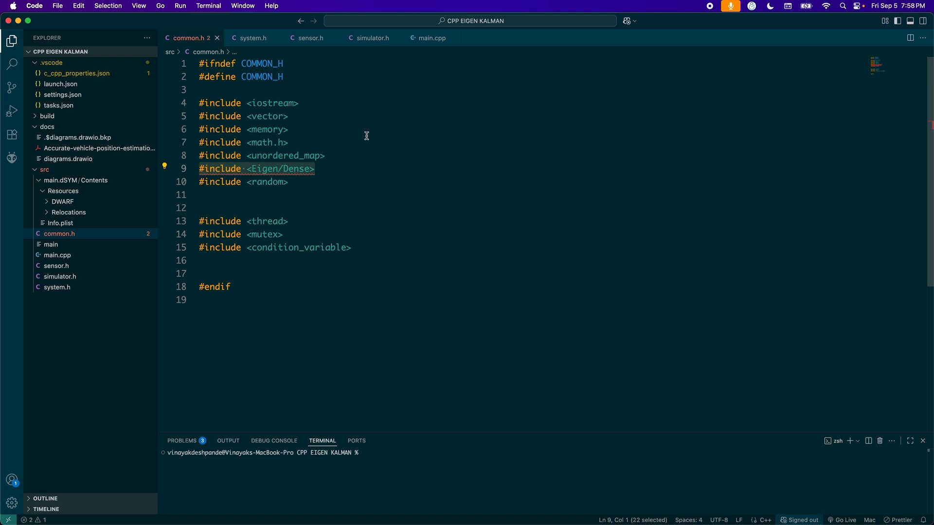
pyautogui.click(290, 182)
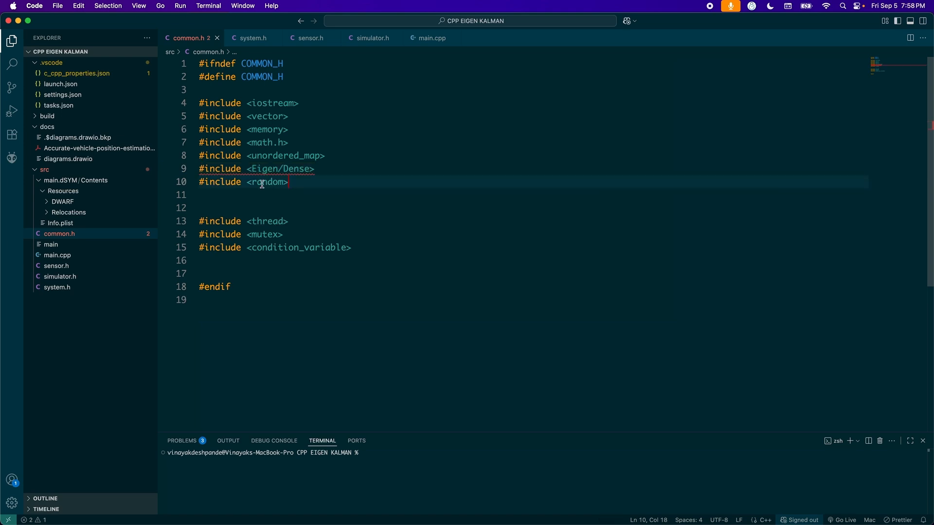
pyautogui.moveTo(261, 181)
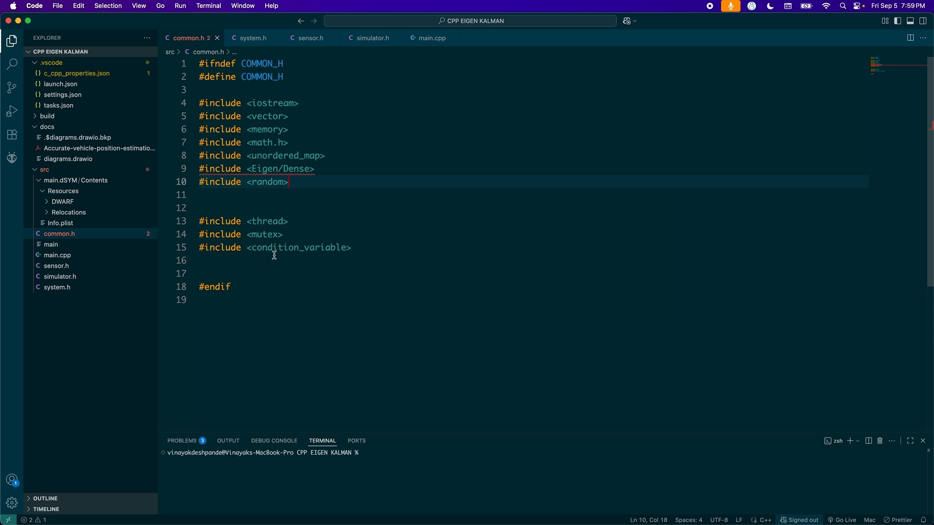
pyautogui.moveTo(55, 57)
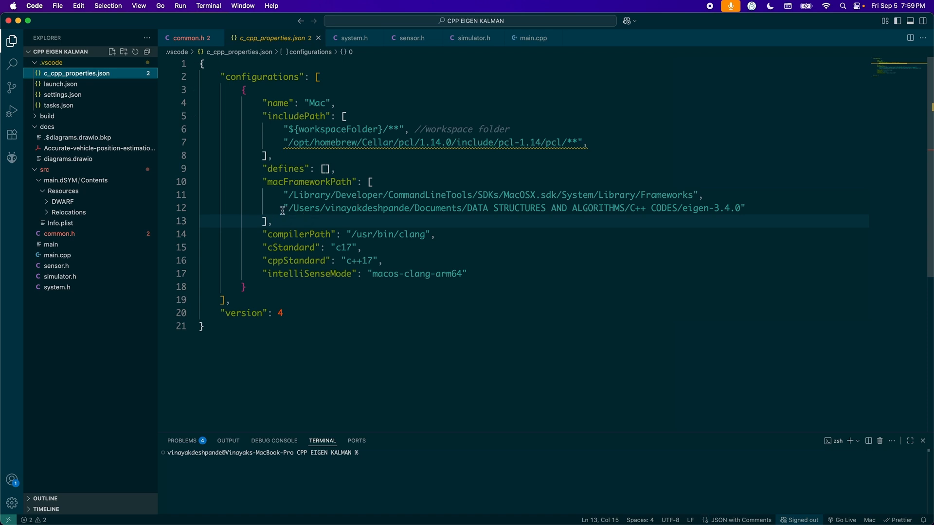
# Highlight the Eigen 3.4.0 framework path in c_cpp_properties.json.
pyautogui.moveTo(288, 207); pyautogui.dragTo(739, 208)
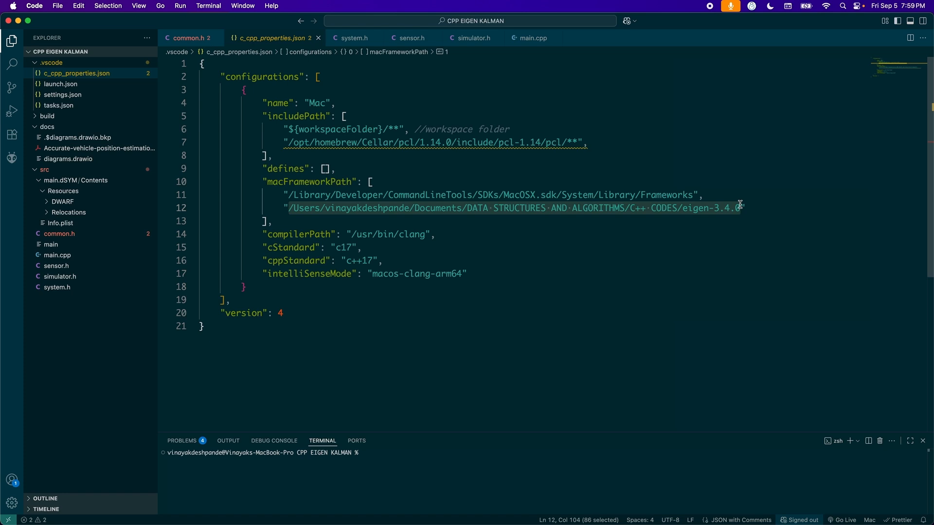
pyautogui.moveTo(620, 235)
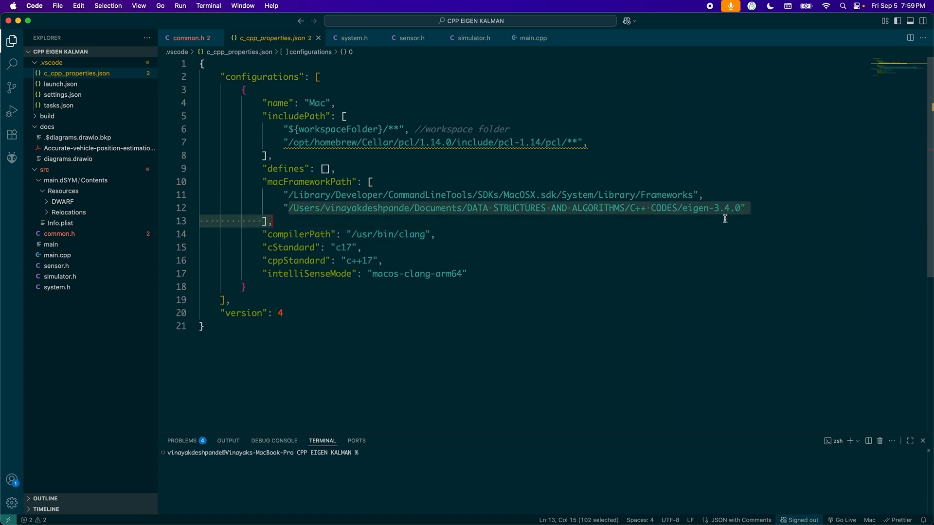
pyautogui.moveTo(339, 59)
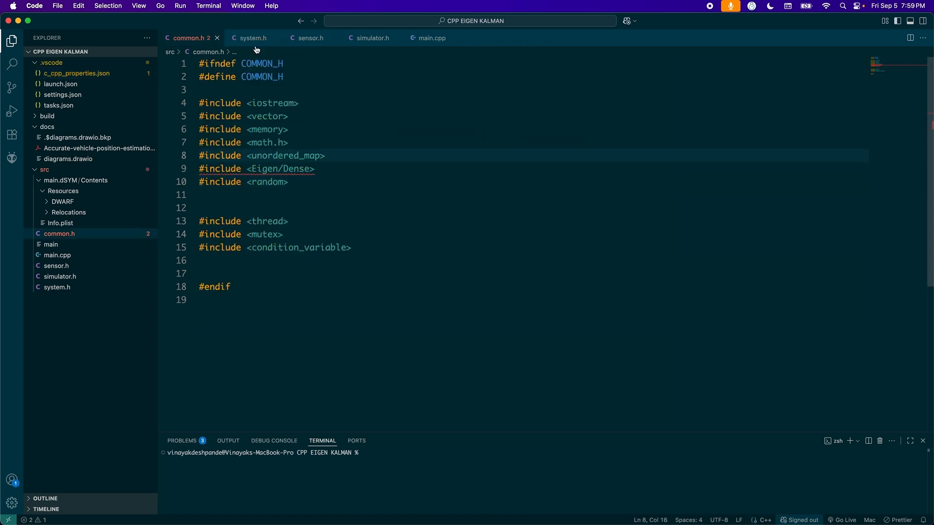
# Show system.h, highlighting sig_a noise, constructor parameters and initial true state values.
pyautogui.click(252, 38)
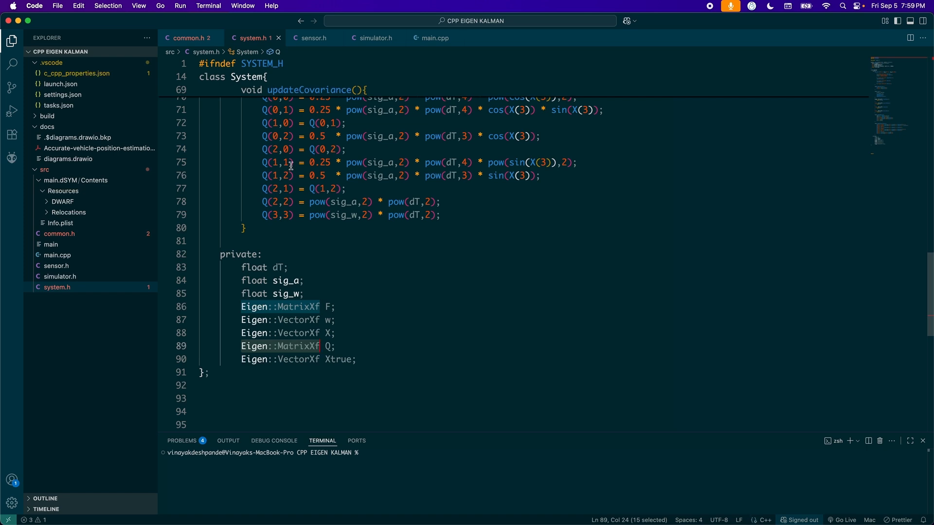
pyautogui.click(310, 255)
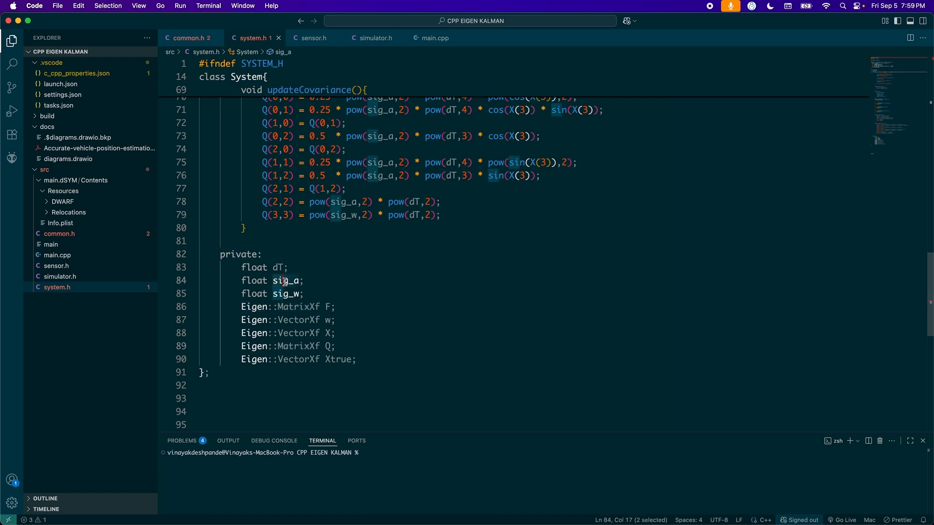
pyautogui.moveTo(241, 307); pyautogui.dragTo(355, 359)
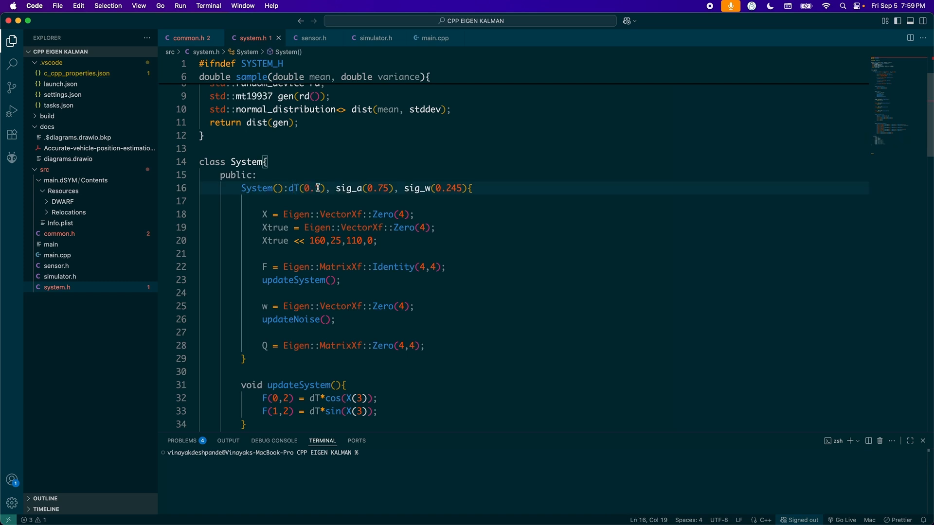
pyautogui.moveTo(329, 189); pyautogui.dragTo(467, 188)
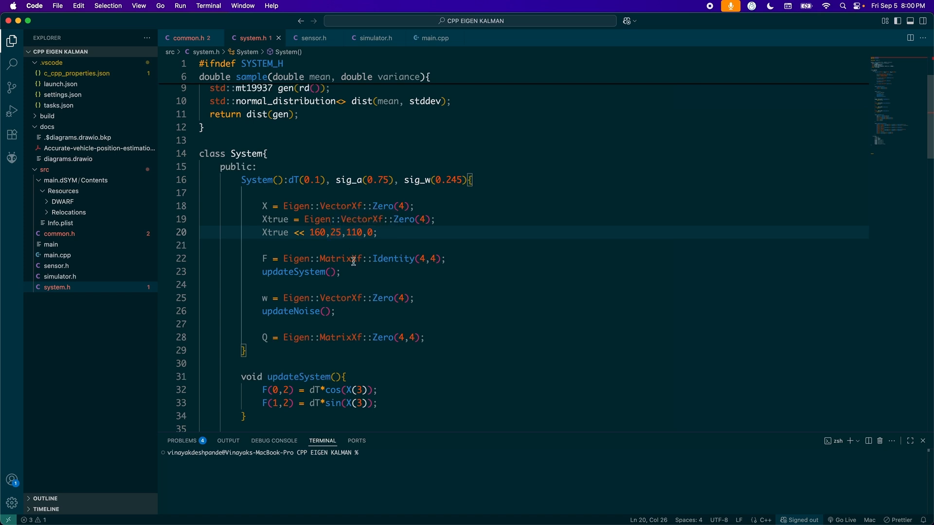
# Select updateSystem and the updateNoise call inside step, scrolling further down.
pyautogui.moveTo(260, 257); pyautogui.dragTo(443, 257)
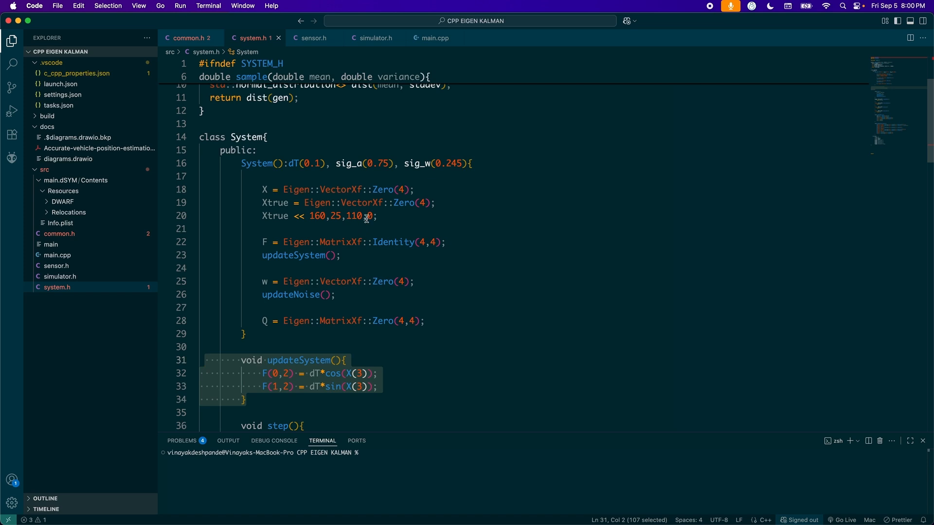
pyautogui.click(348, 373)
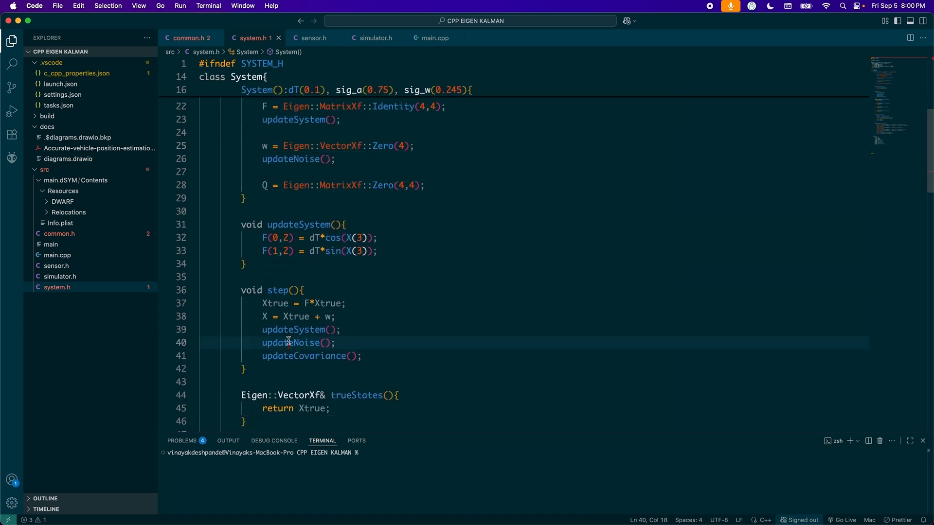
pyautogui.scroll(-3)
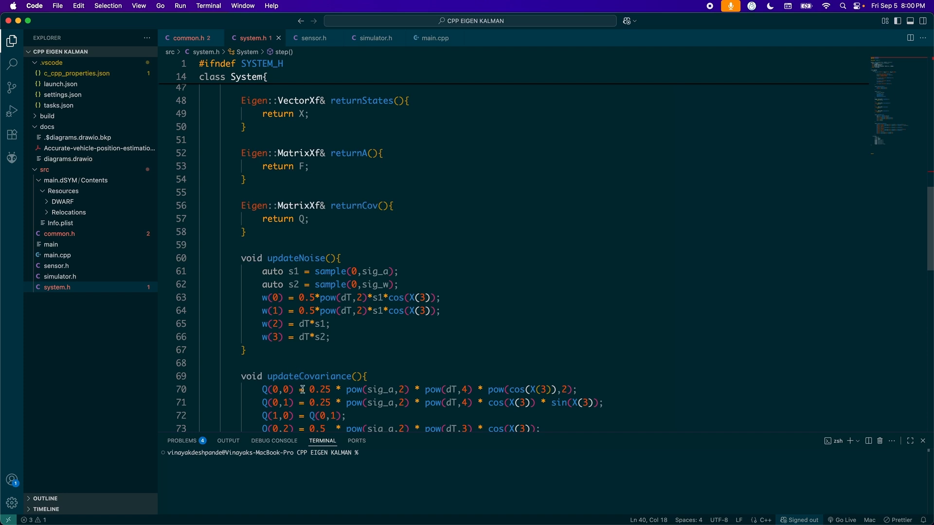
pyautogui.moveTo(331, 271)
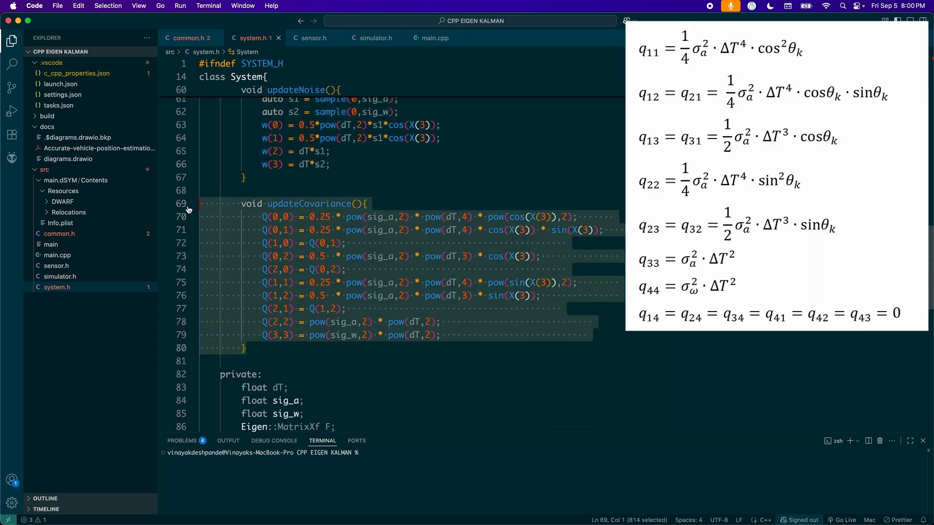
pyautogui.click(309, 269)
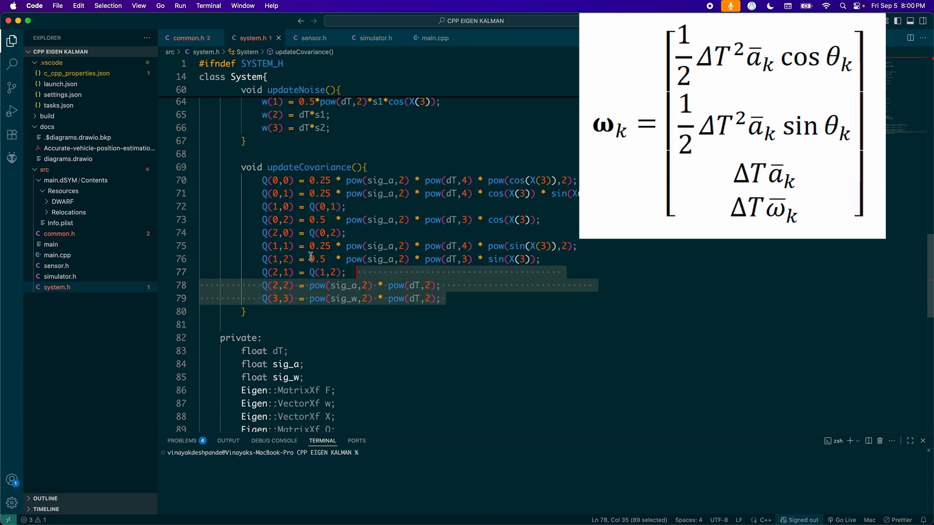
pyautogui.click(364, 286)
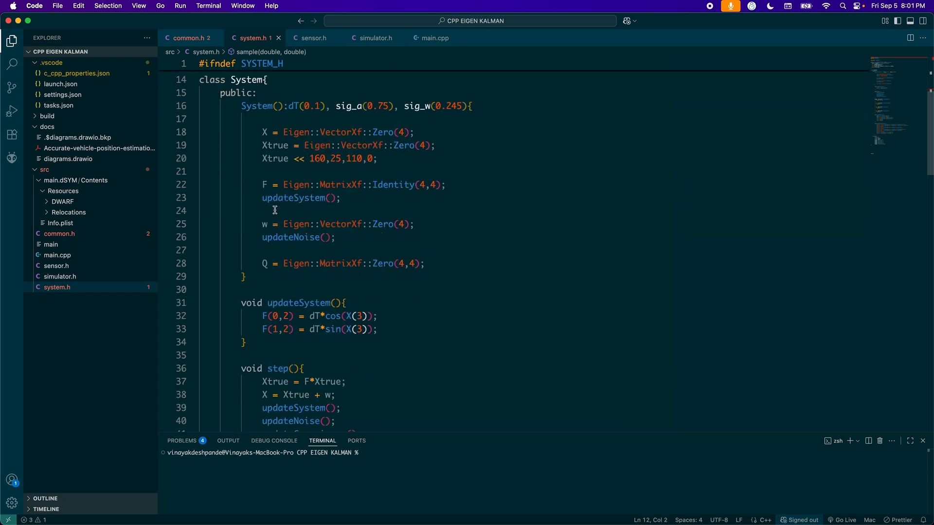
# Scroll to the sample function and highlight its normal_distribution usage.
pyautogui.scroll(-3)
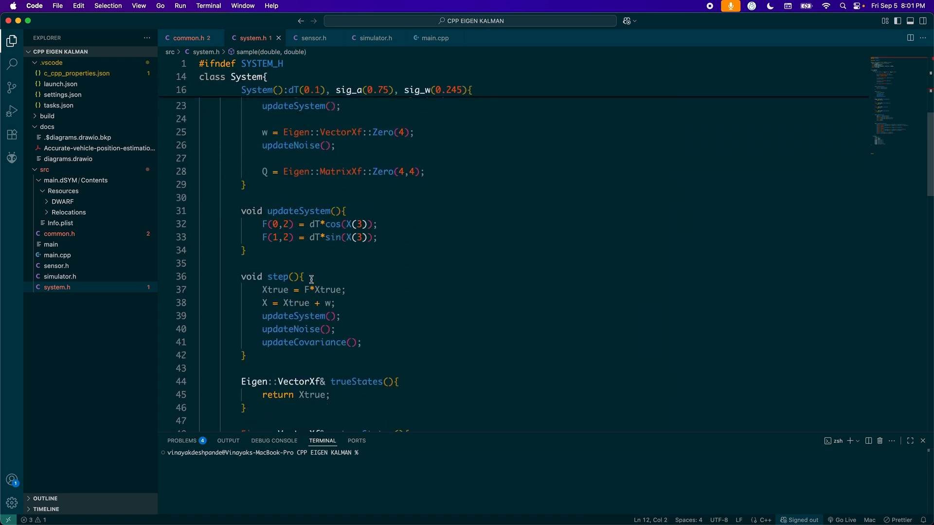
pyautogui.scroll(-3)
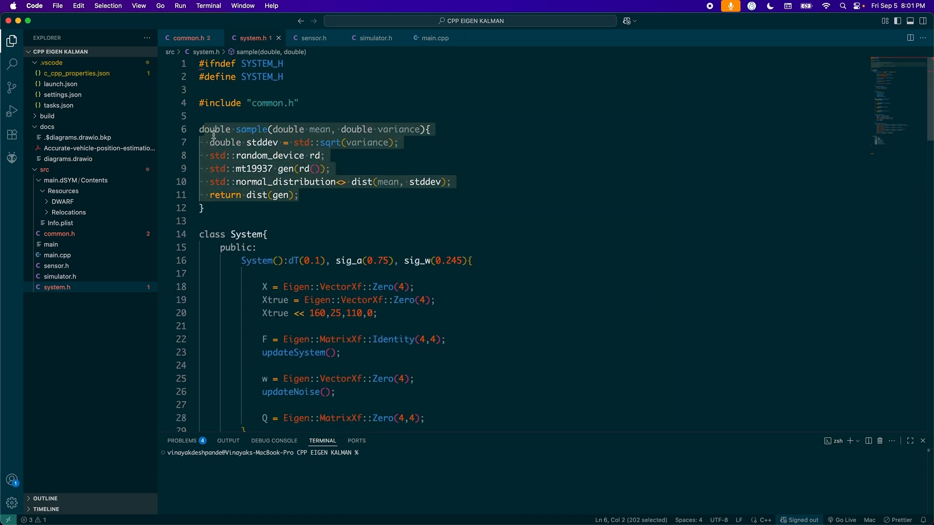
pyautogui.click(349, 234)
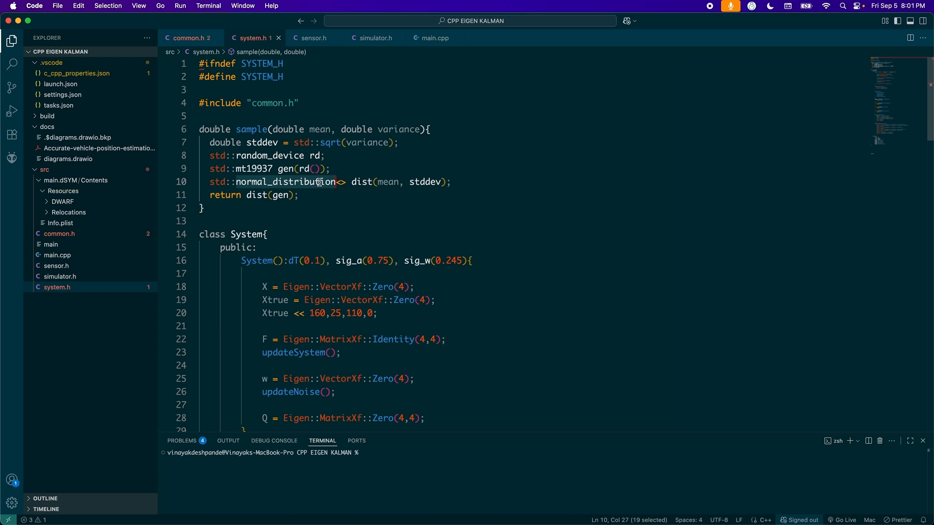
pyautogui.moveTo(524, 200)
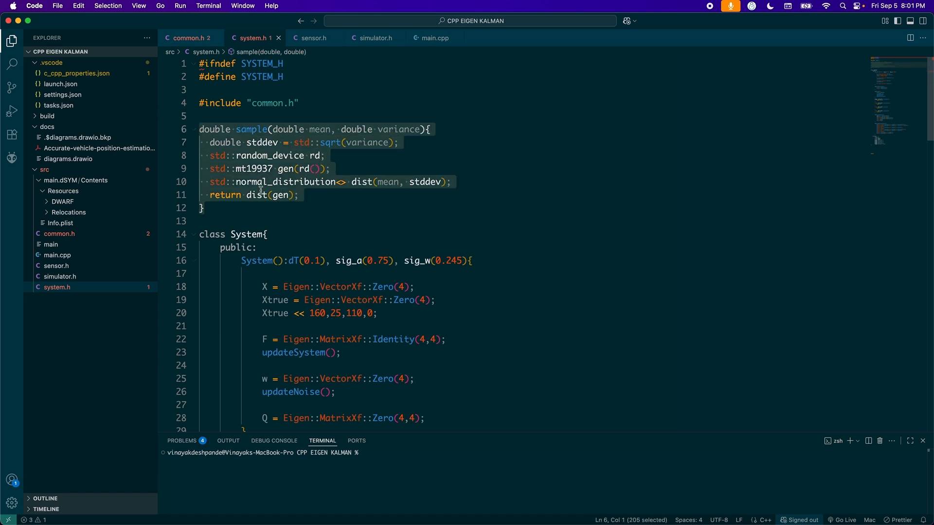
pyautogui.scroll(-3)
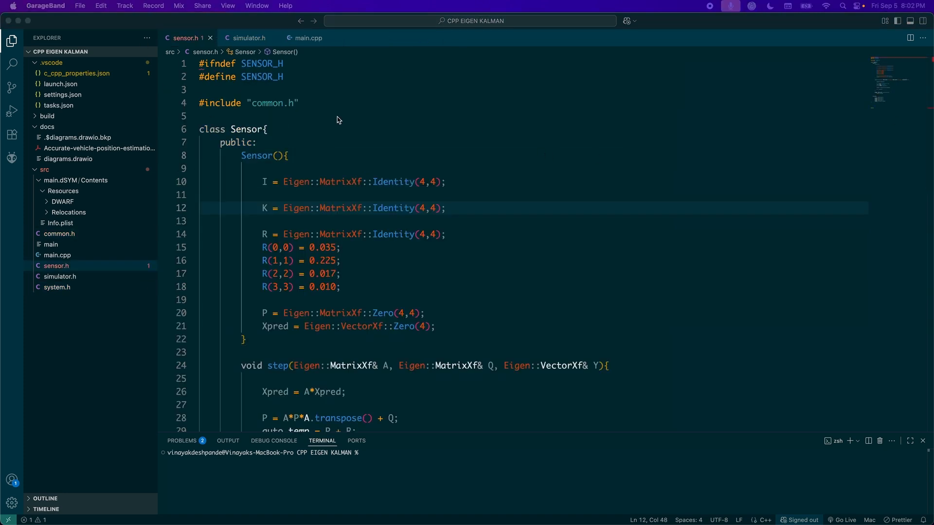
pyautogui.click(559, 130)
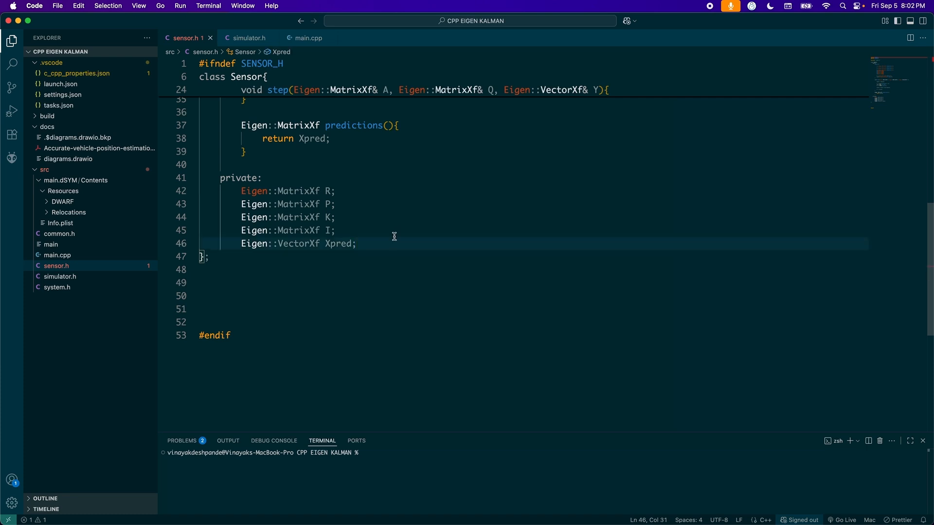
pyautogui.moveTo(377, 242)
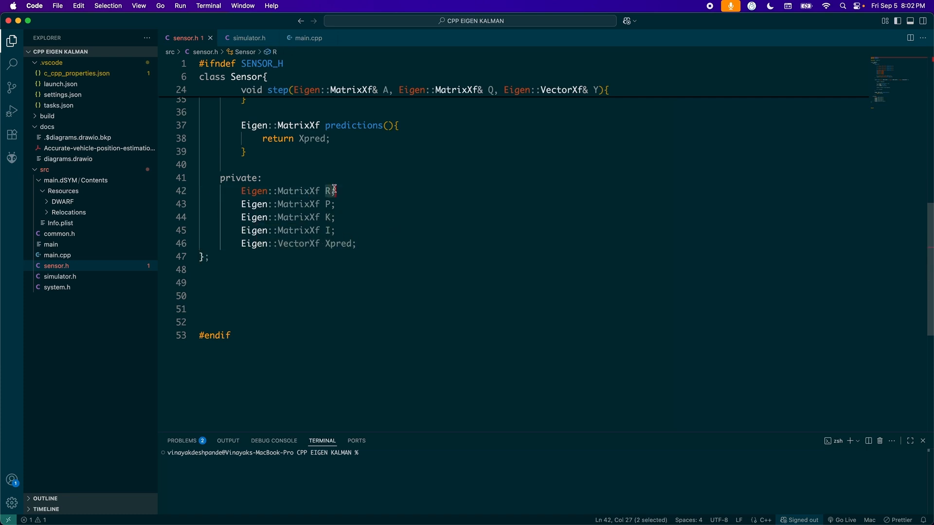
pyautogui.click(331, 203)
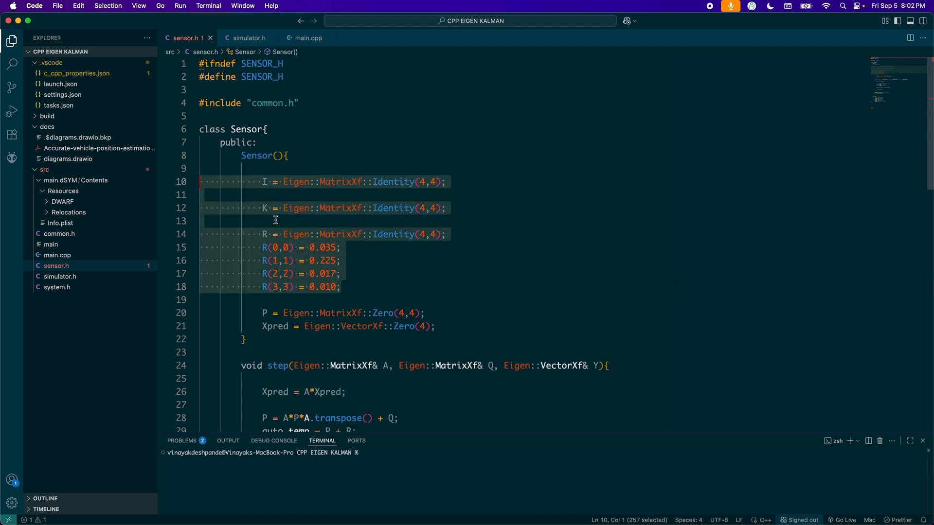
pyautogui.click(201, 260)
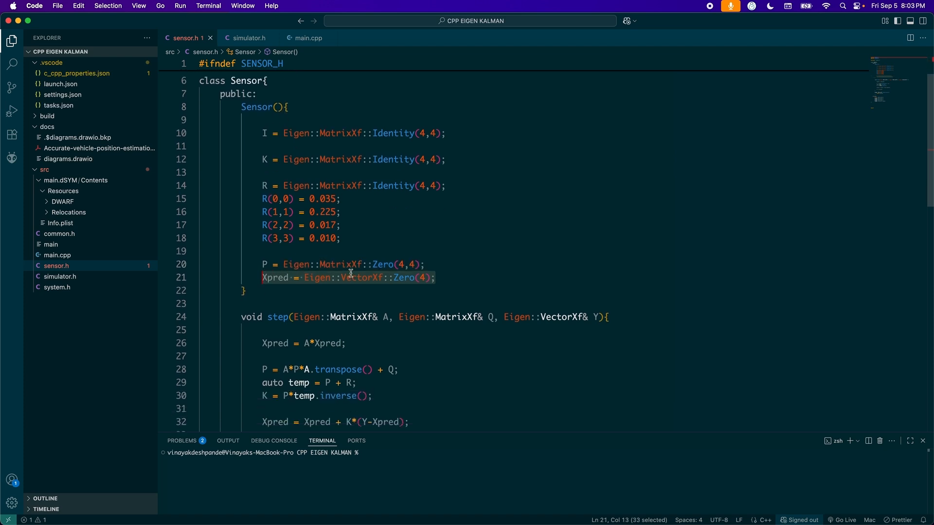
pyautogui.scroll(-3)
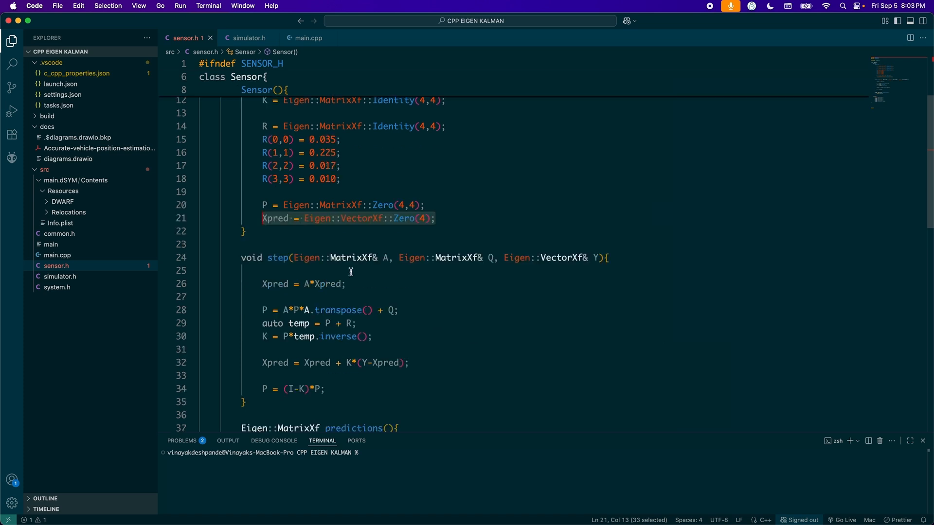
pyautogui.click(409, 244)
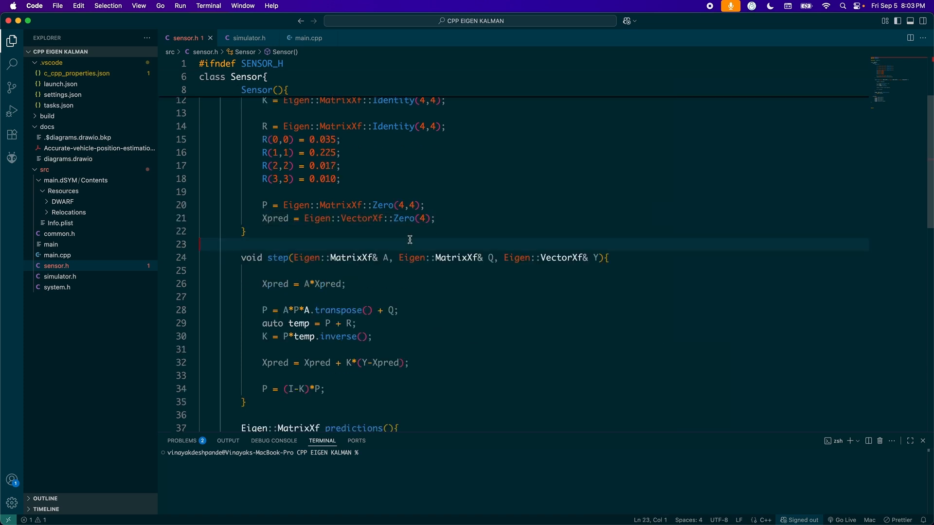
pyautogui.scroll(-3)
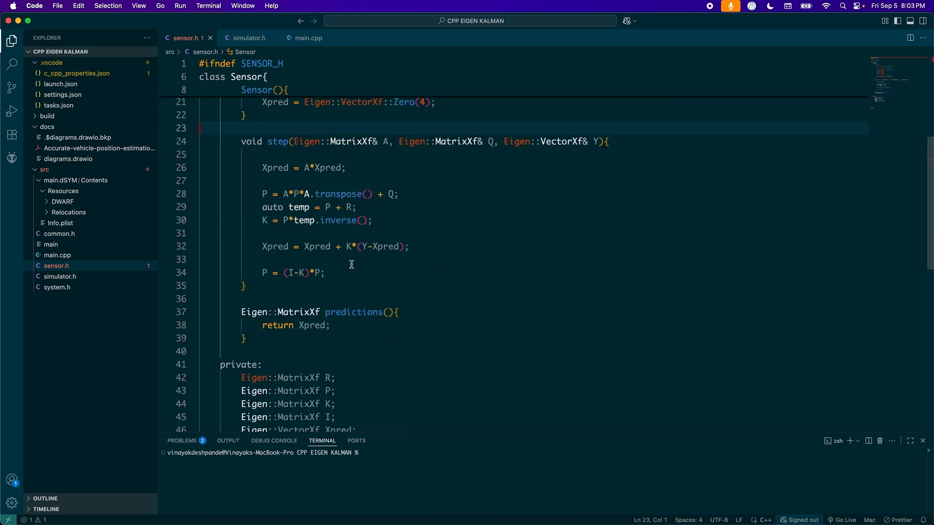
pyautogui.click(243, 286)
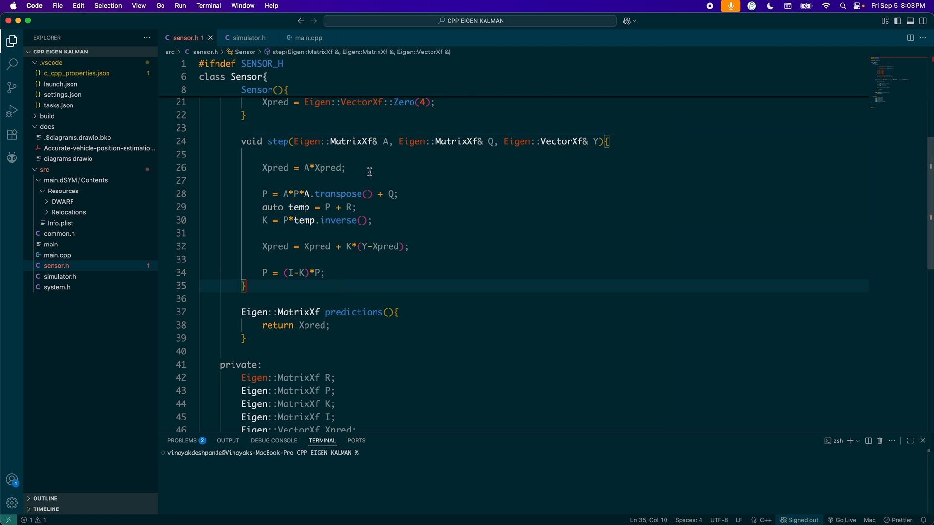
pyautogui.doubleClick(493, 141)
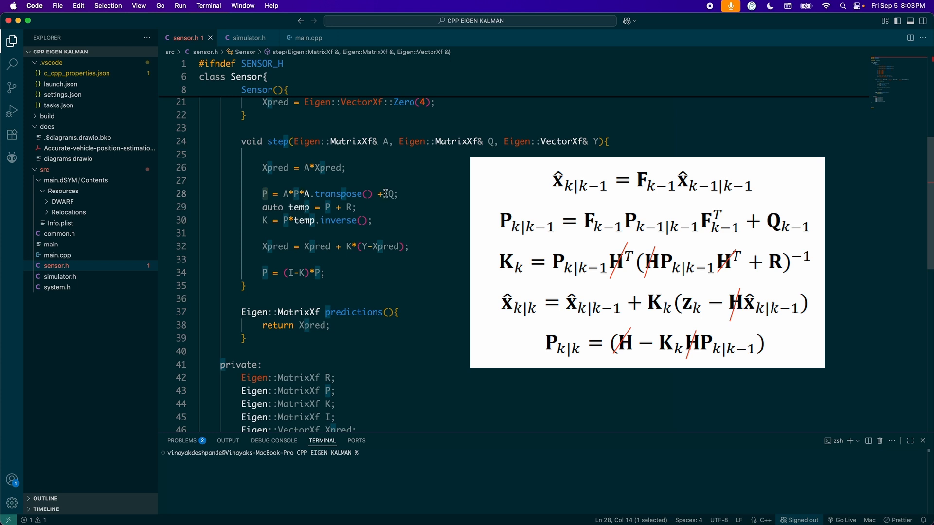
pyautogui.click(327, 207)
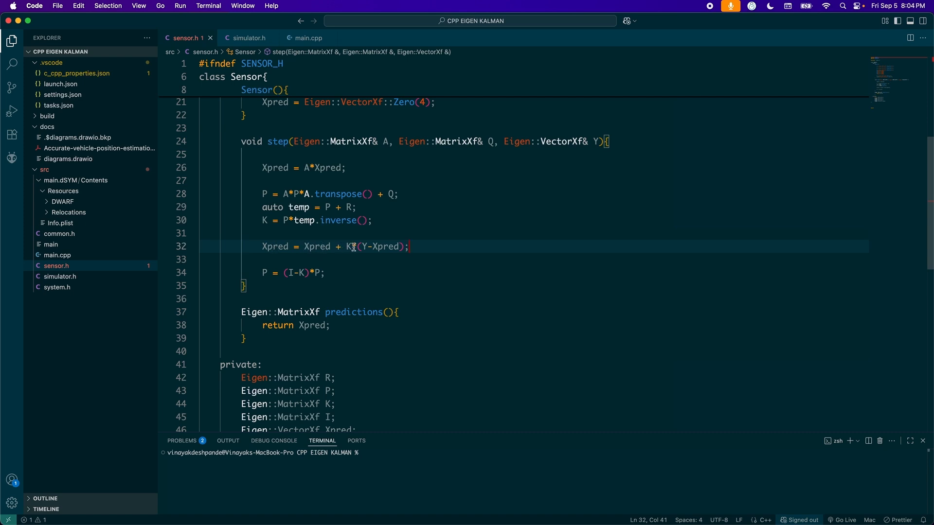
pyautogui.moveTo(322, 261)
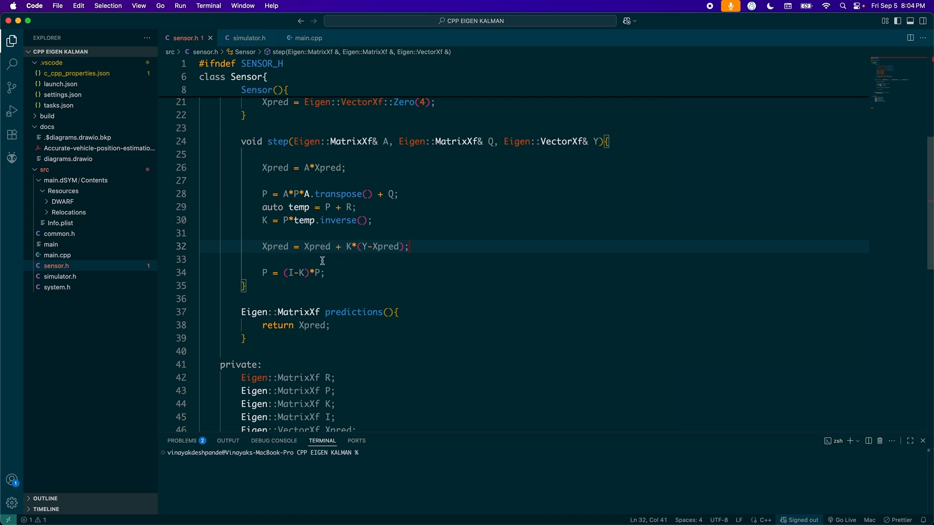
pyautogui.moveTo(262, 273); pyautogui.dragTo(338, 272)
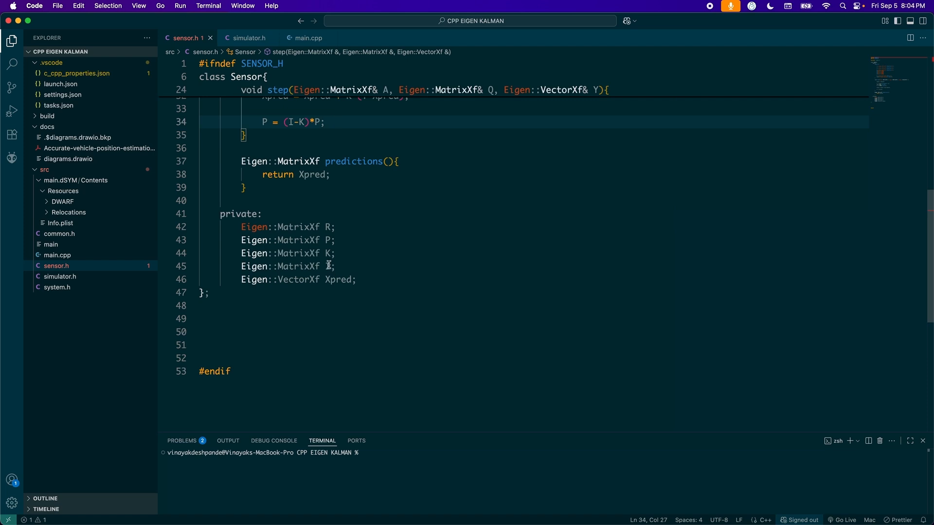
pyautogui.scroll(-3)
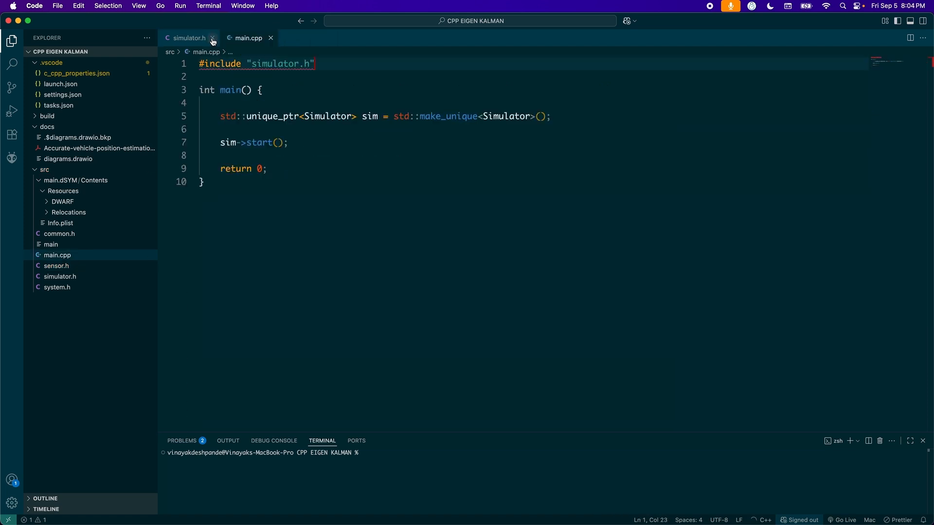
# Show simulator.h and highlight the system and sensor pointer members.
pyautogui.click(188, 38)
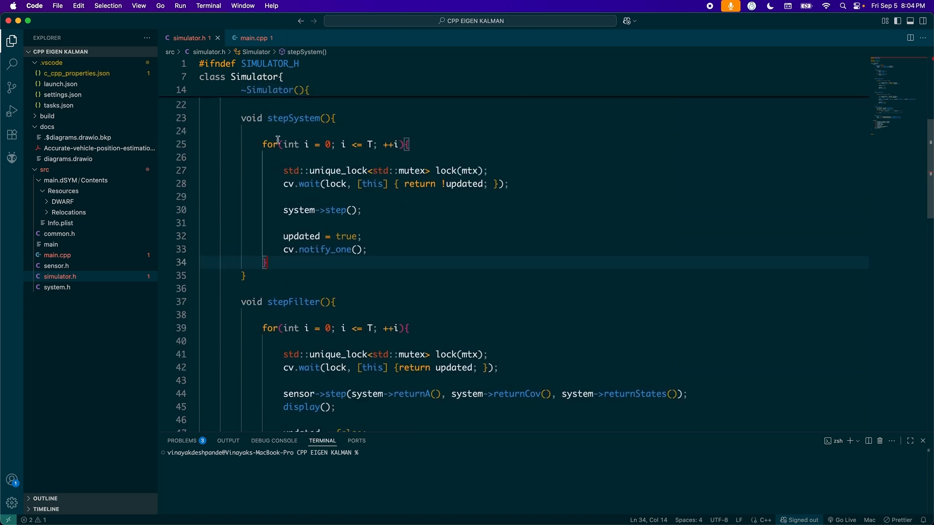
pyautogui.scroll(-3)
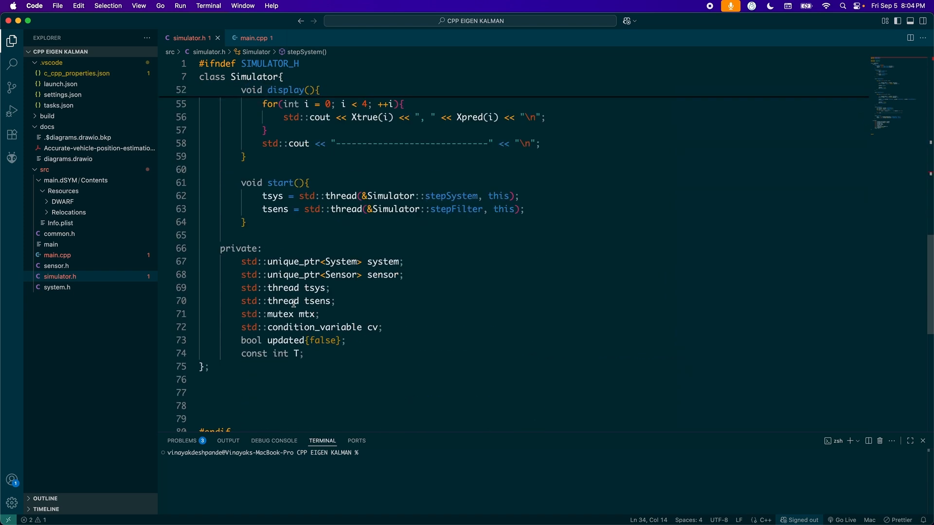
pyautogui.moveTo(241, 274); pyautogui.dragTo(303, 353)
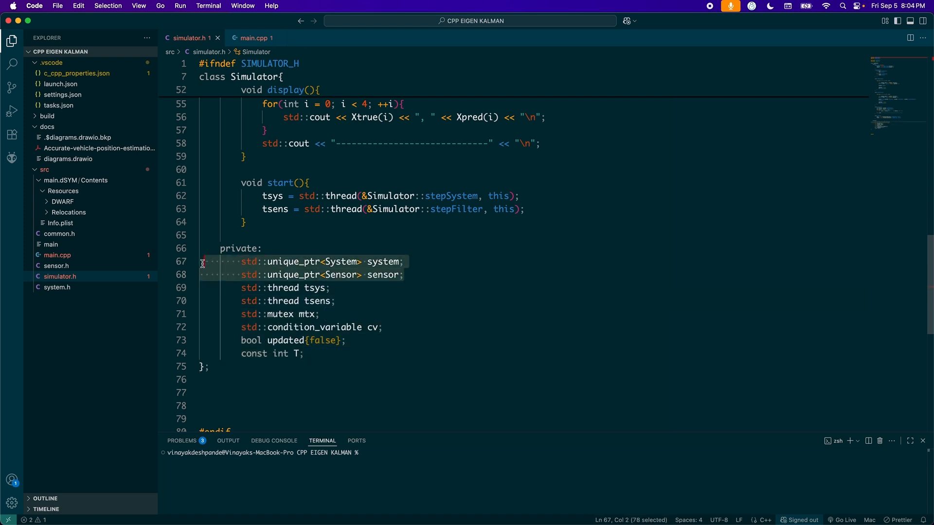
pyautogui.moveTo(246, 242)
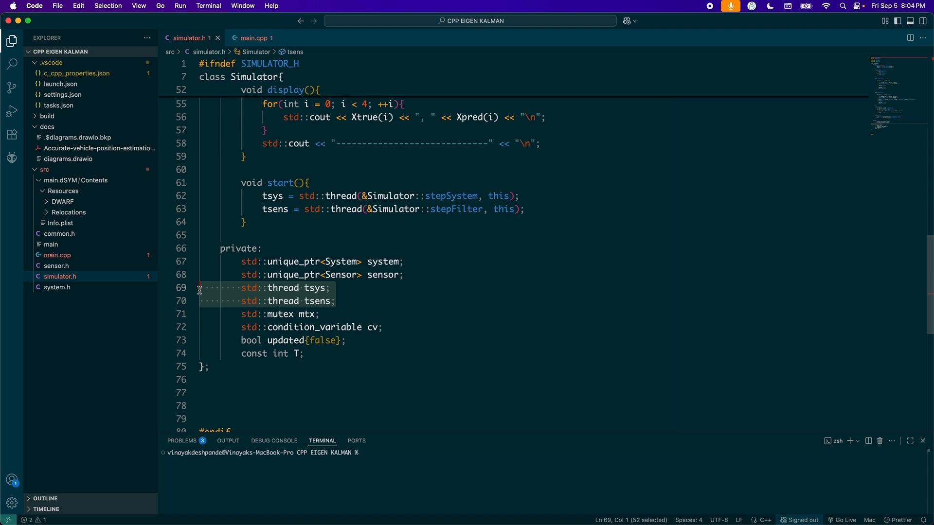
# Highlight the constant T member, then scroll down further.
pyautogui.click(355, 327)
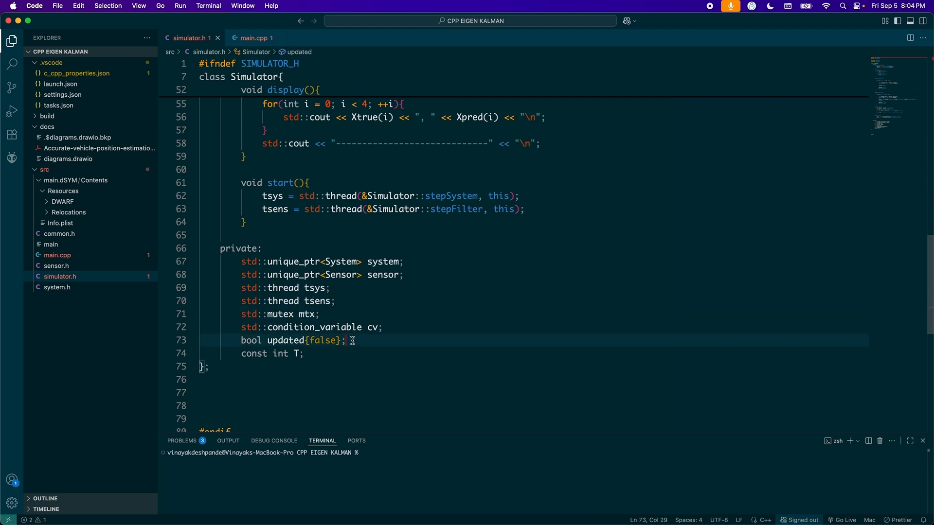
pyautogui.moveTo(346, 340); pyautogui.dragTo(241, 340)
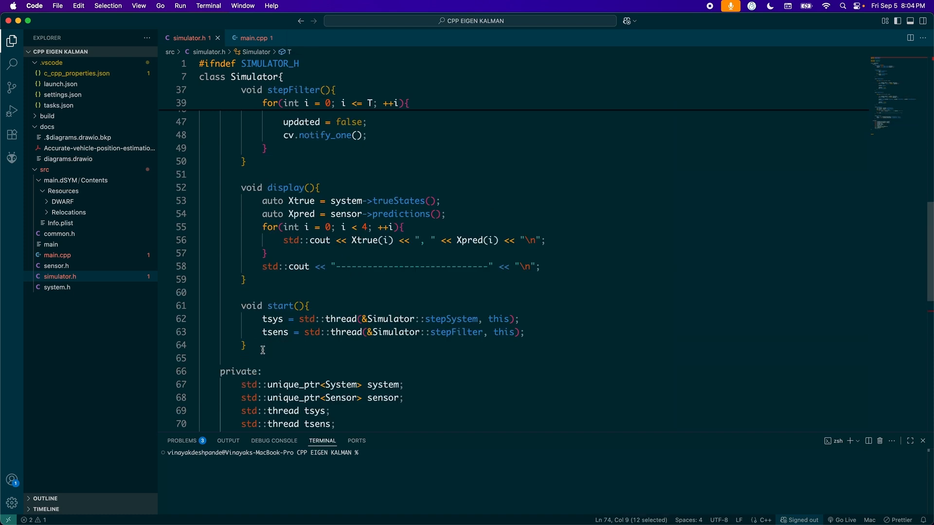
pyautogui.scroll(-3)
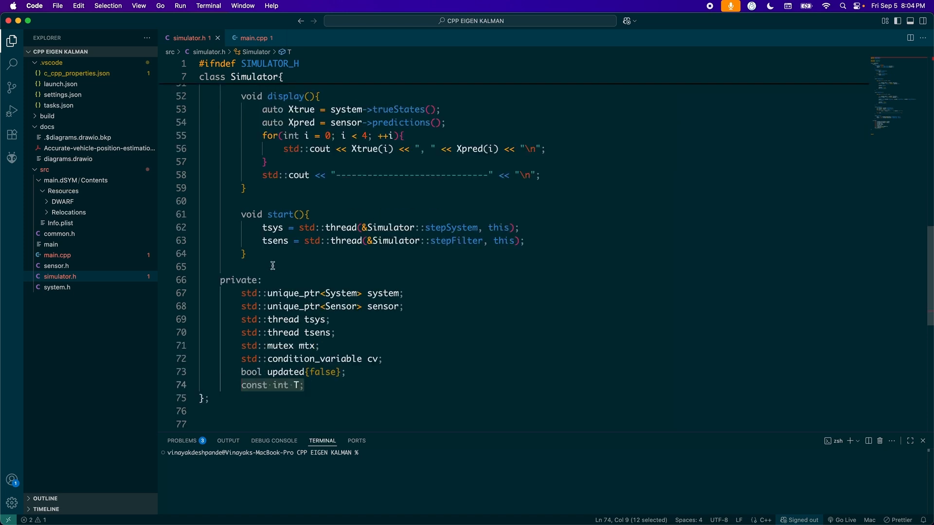
pyautogui.moveTo(433, 229)
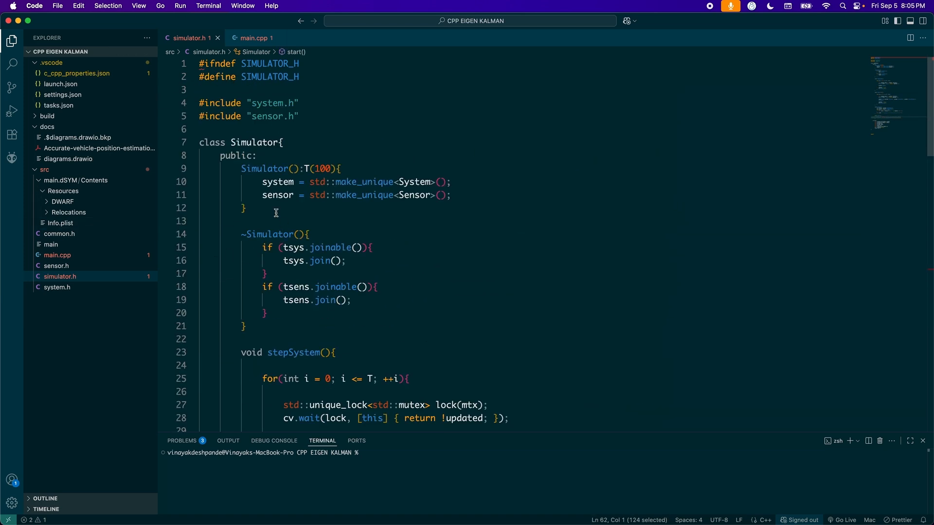
pyautogui.click(344, 194)
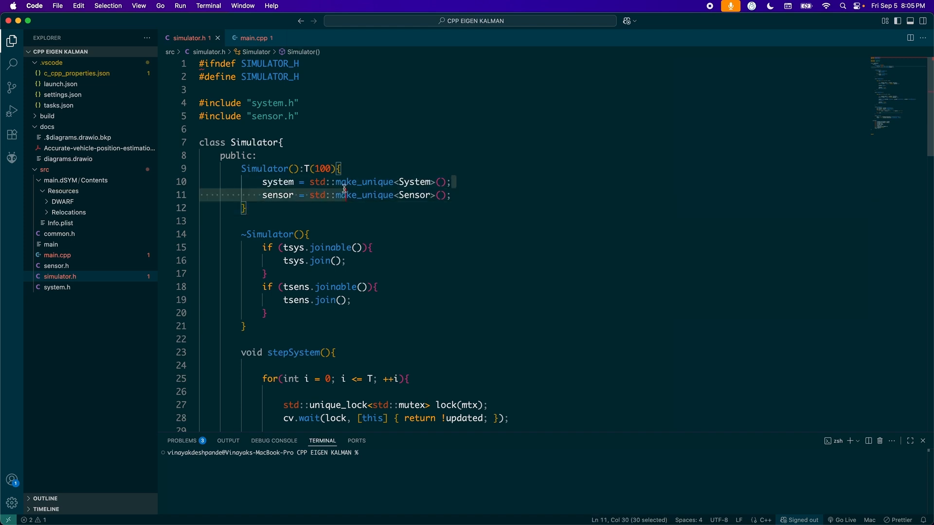
pyautogui.click(343, 181)
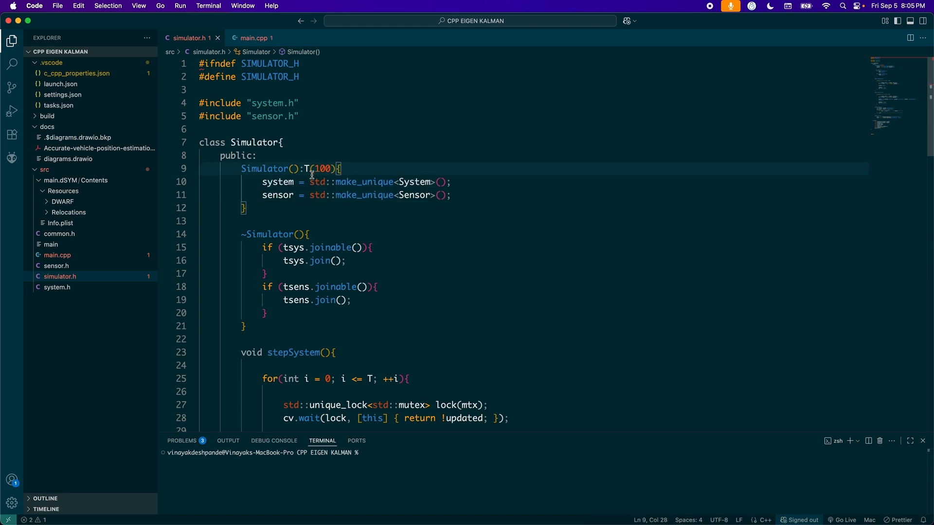
pyautogui.moveTo(321, 169)
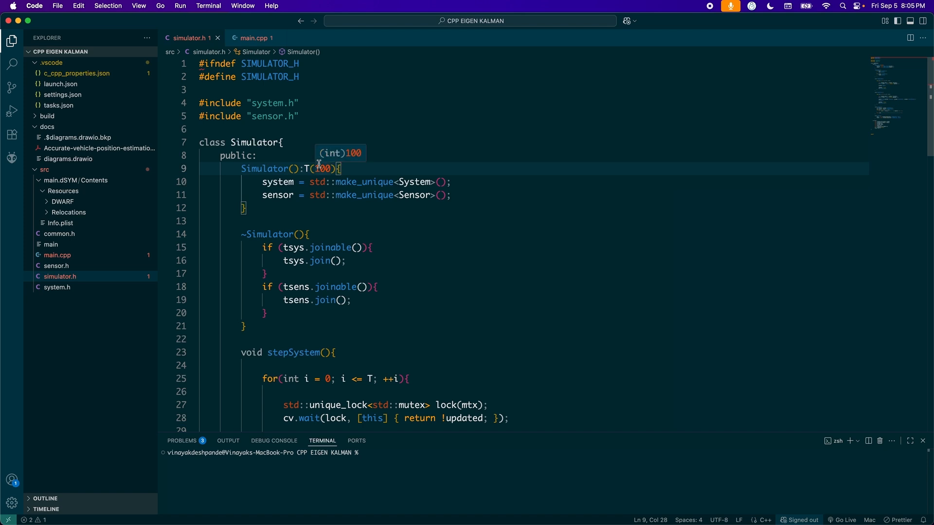
pyautogui.click(324, 169)
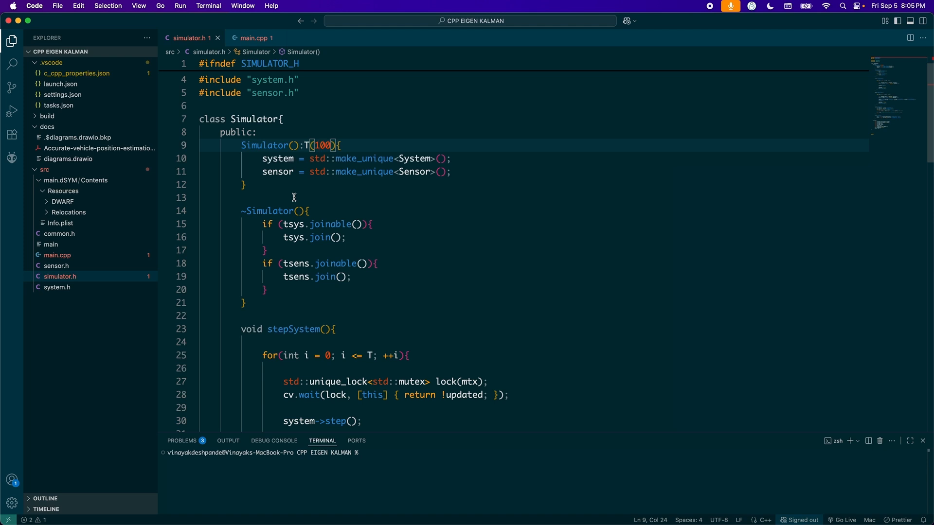
pyautogui.moveTo(321, 238)
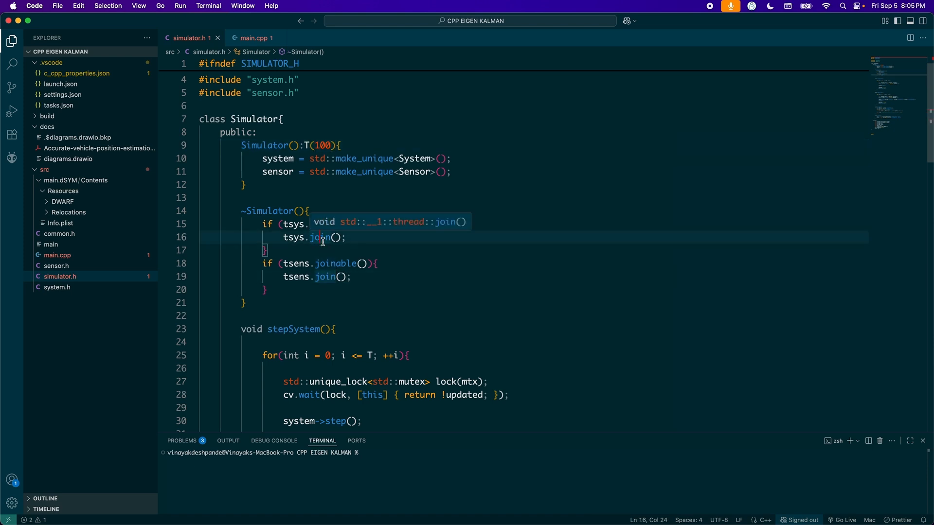
pyautogui.moveTo(325, 255)
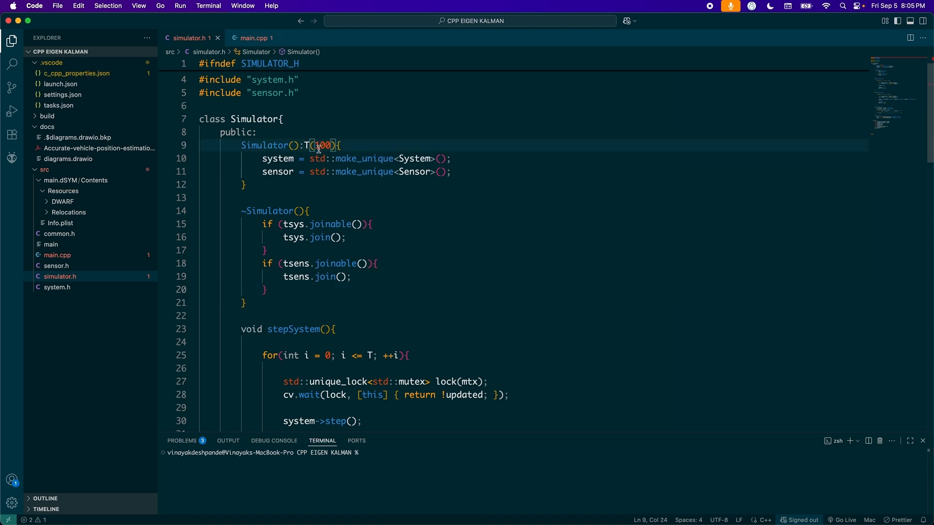
pyautogui.click(320, 237)
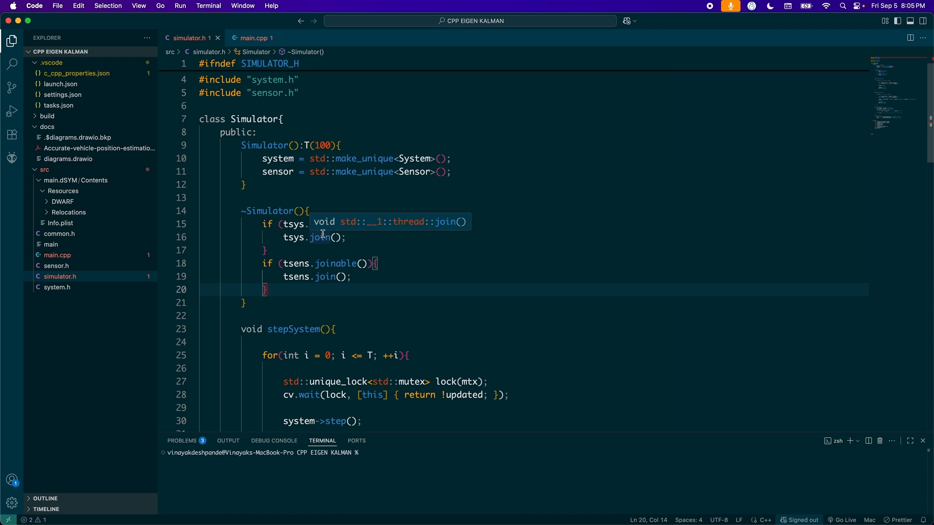
pyautogui.scroll(-3)
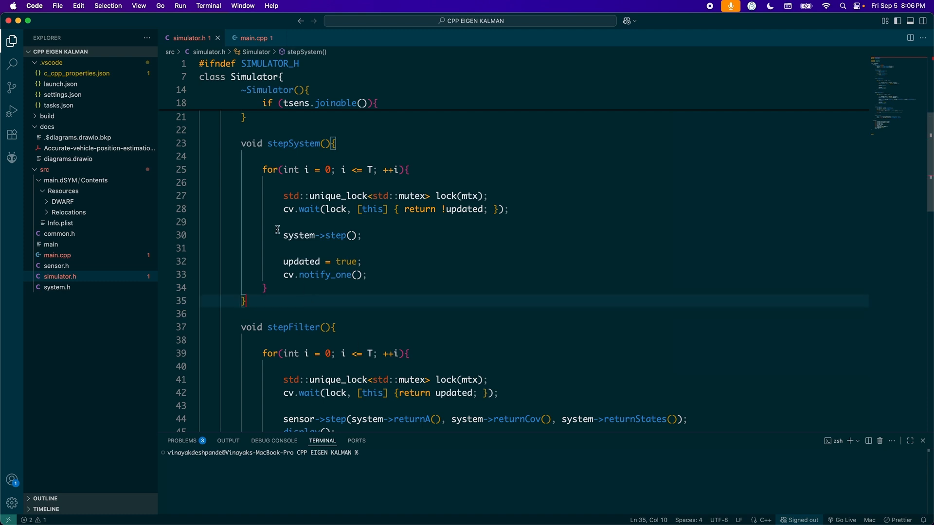
pyautogui.moveTo(284, 196)
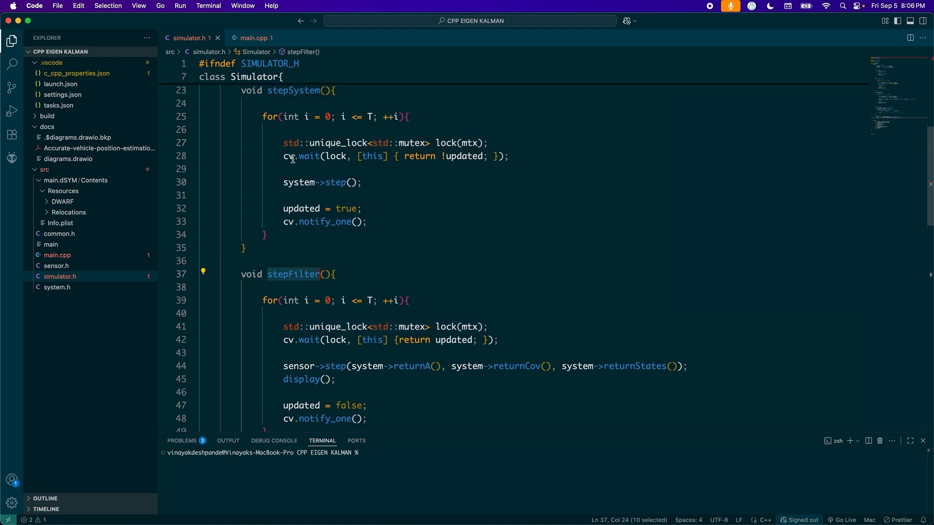
pyautogui.click(324, 182)
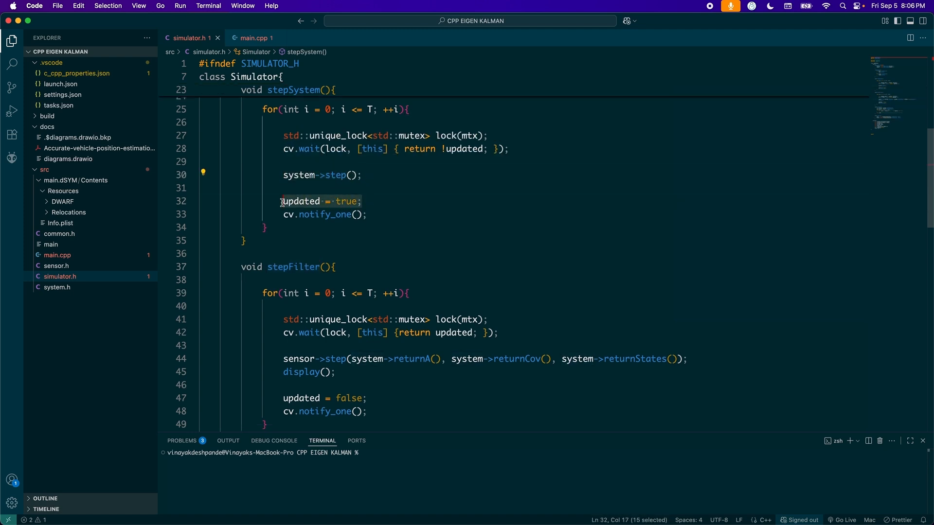
pyautogui.moveTo(344, 201)
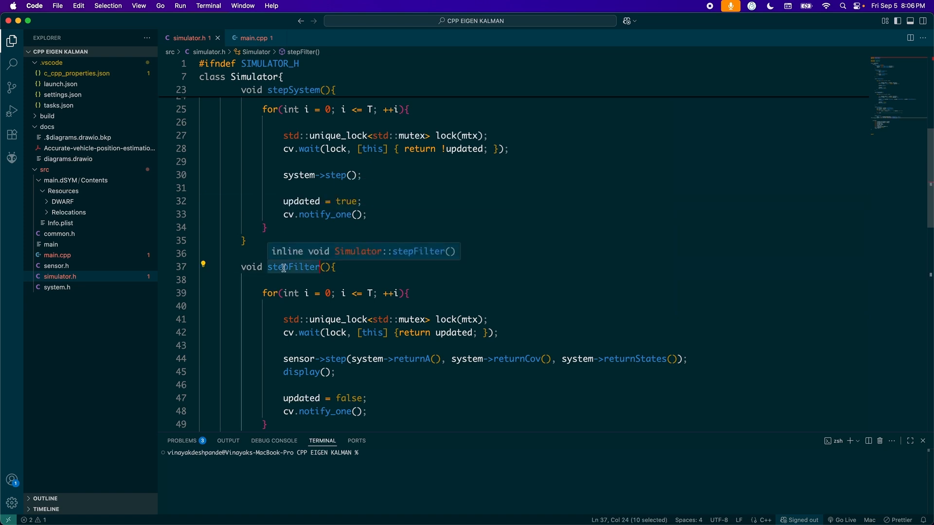
pyautogui.scroll(-3)
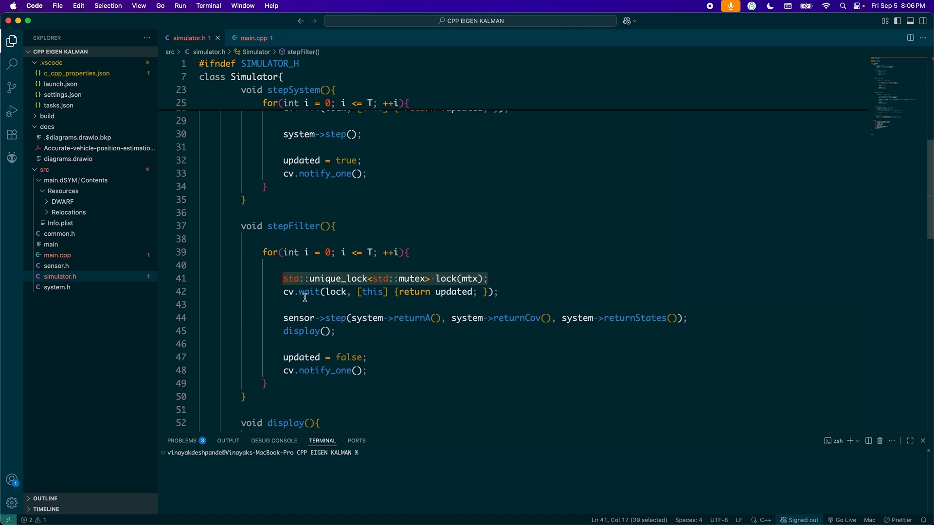
pyautogui.moveTo(291, 225)
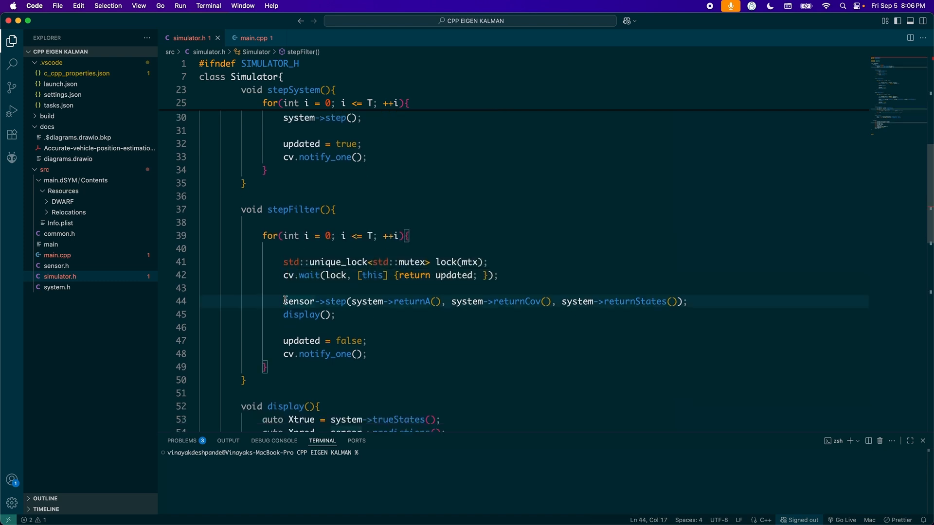
pyautogui.click(350, 315)
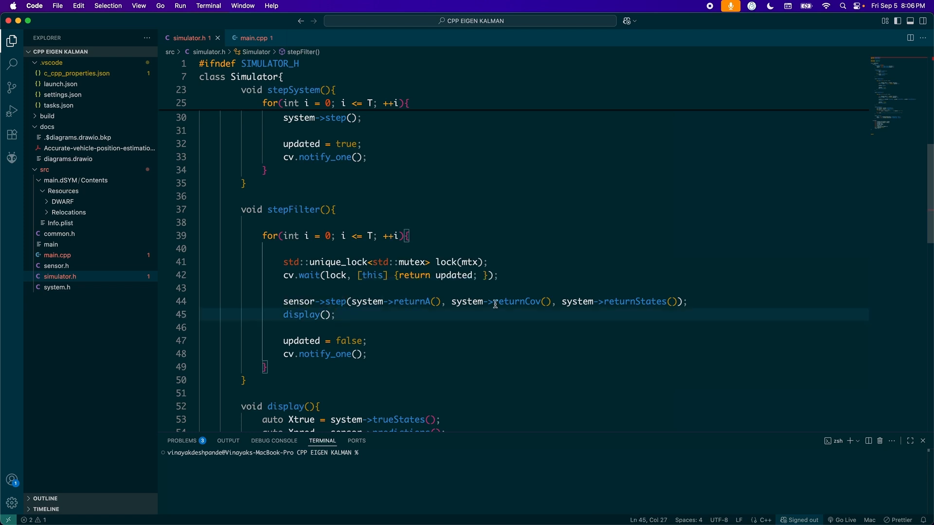
pyautogui.moveTo(409, 303)
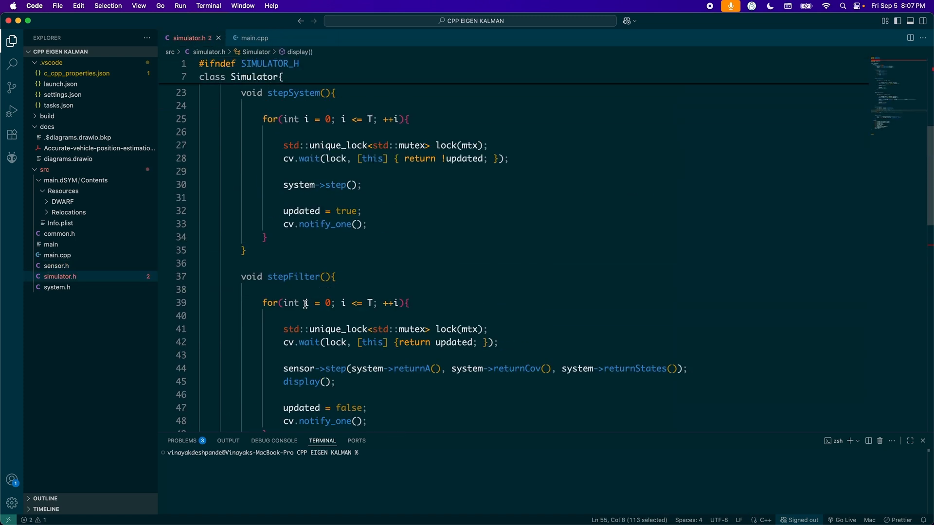
pyautogui.scroll(-3)
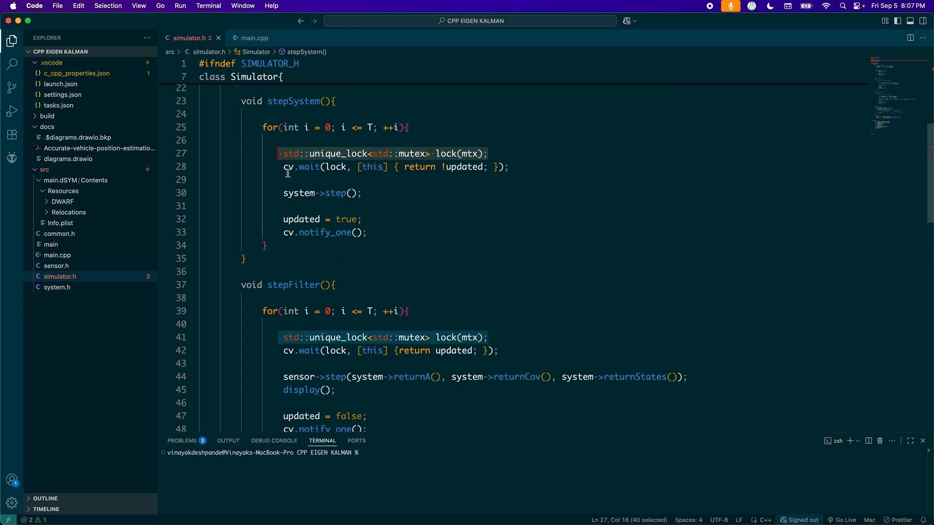
pyautogui.moveTo(344, 180)
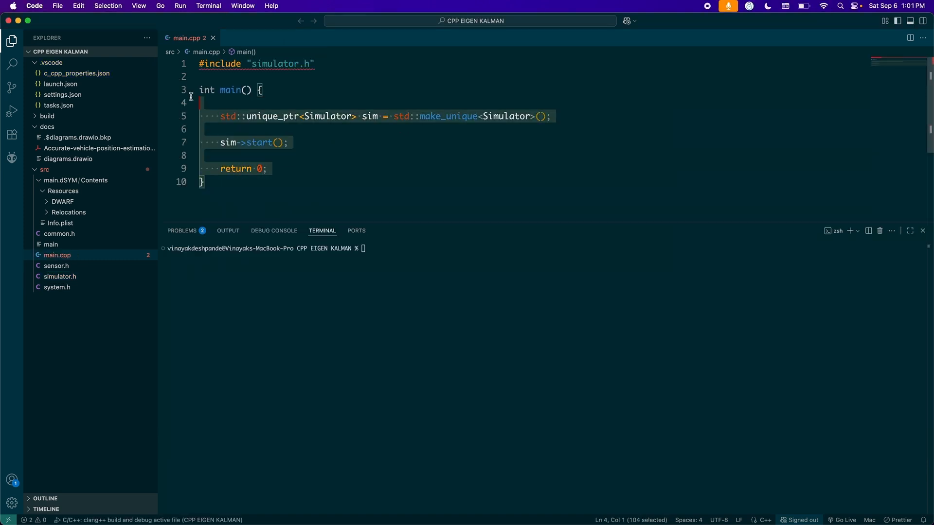
# Build and run main.cpp, then view the Debug Console output.
pyautogui.click(288, 142)
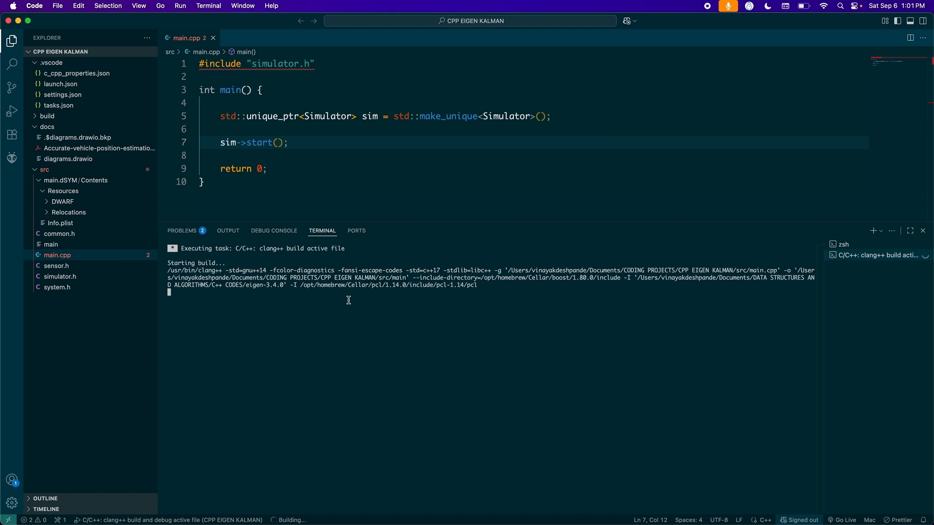
pyautogui.click(273, 231)
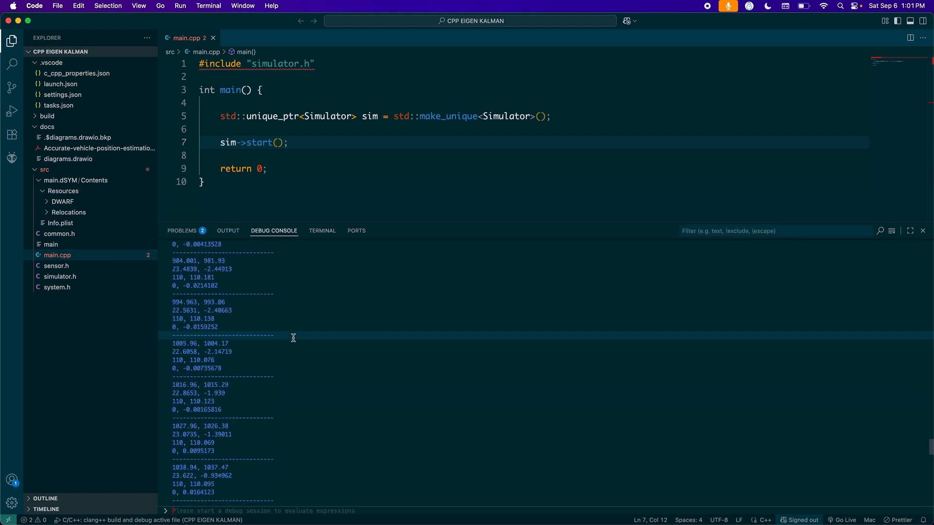
pyautogui.scroll(-3)
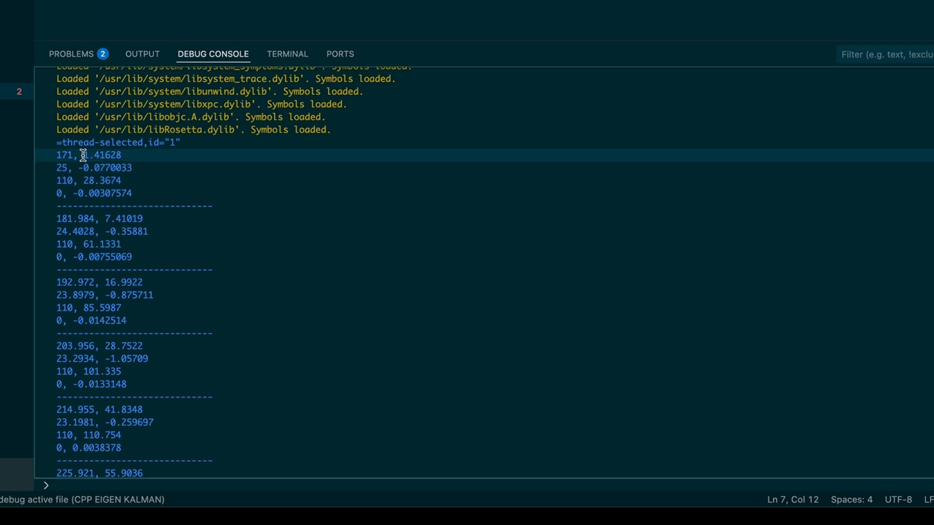
pyautogui.doubleClick(104, 155)
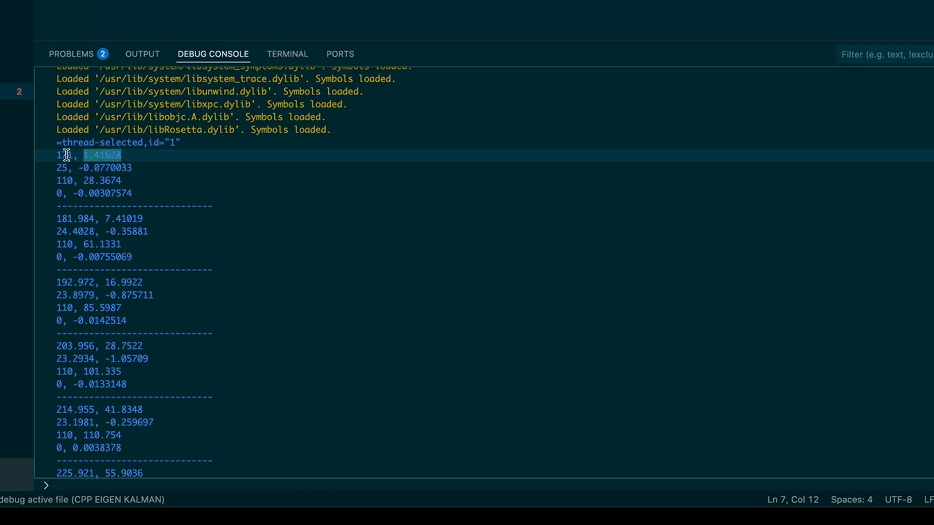
pyautogui.scroll(-3)
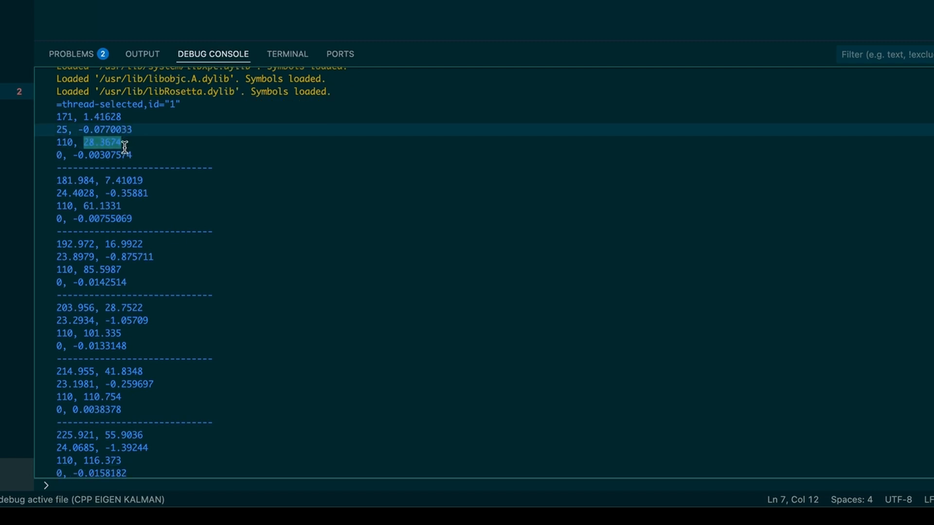
pyautogui.moveTo(126, 192)
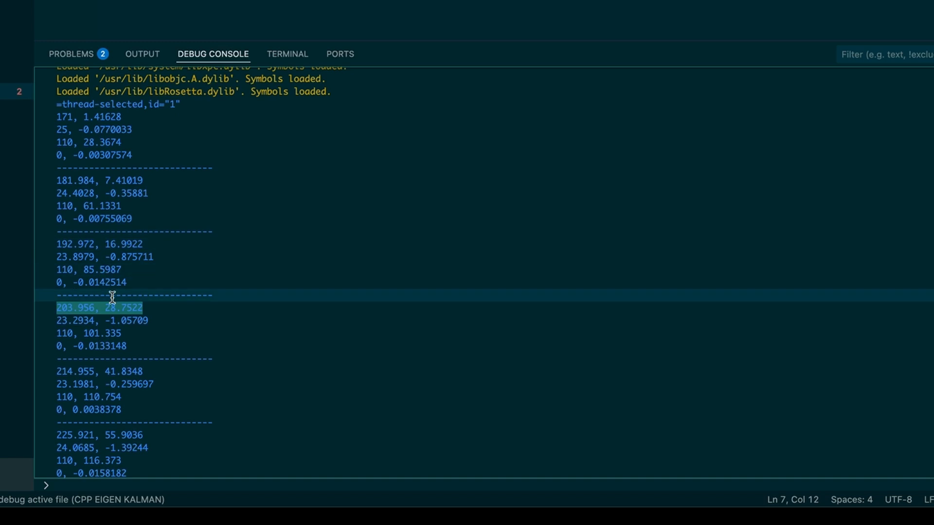
pyautogui.scroll(-3)
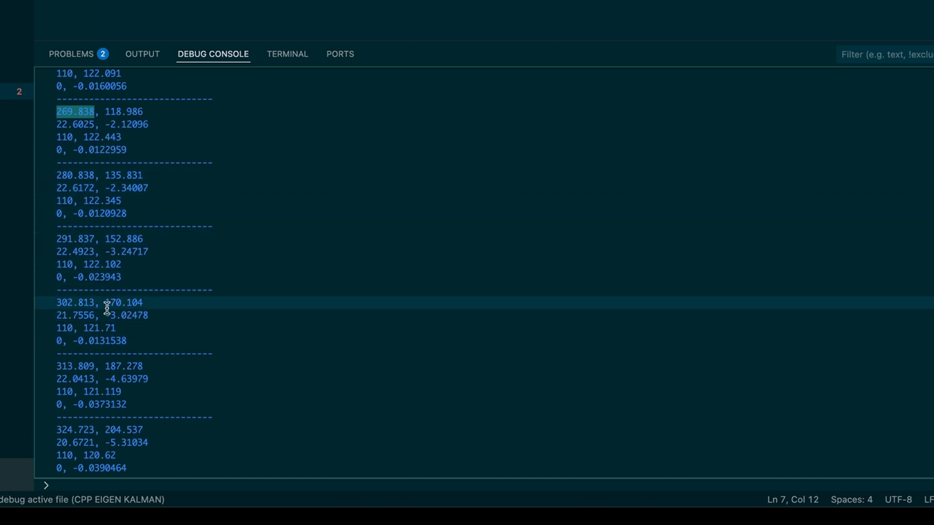
pyautogui.scroll(-3)
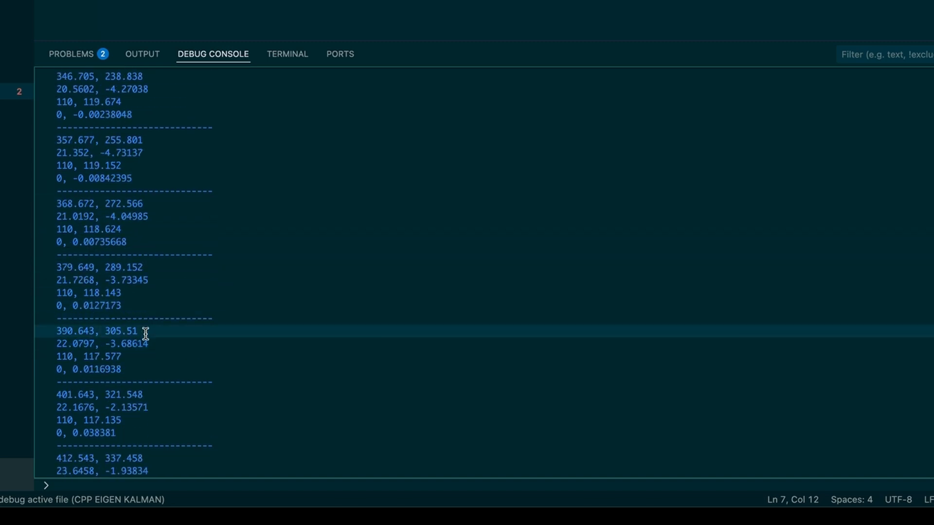
pyautogui.doubleClick(99, 267)
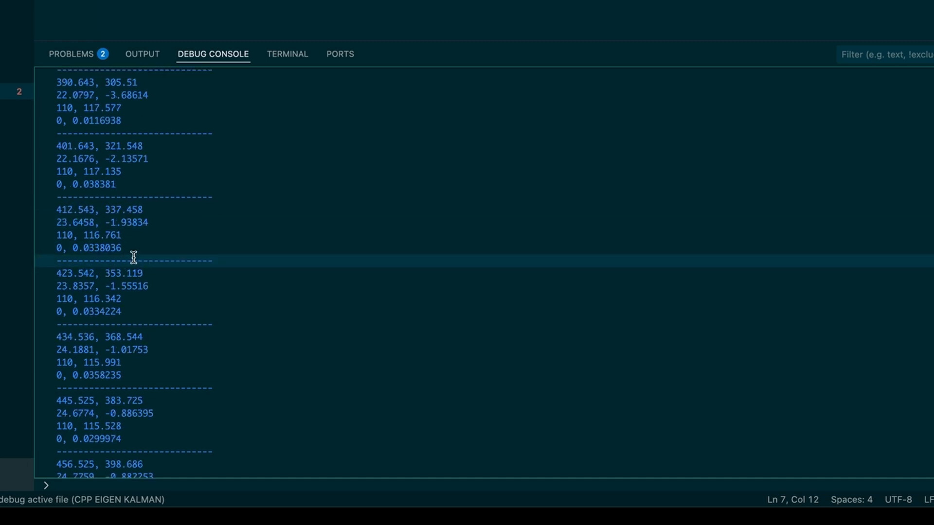
pyautogui.doubleClick(99, 273)
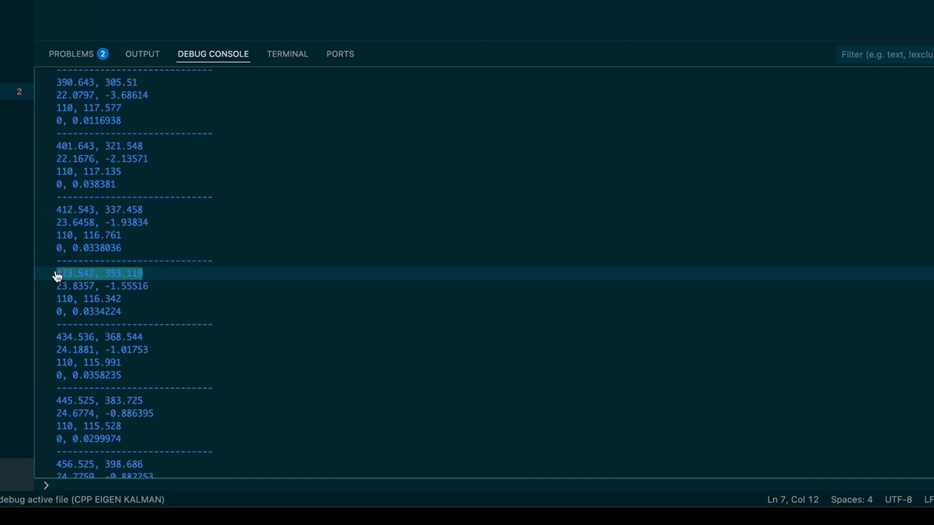
pyautogui.scroll(-3)
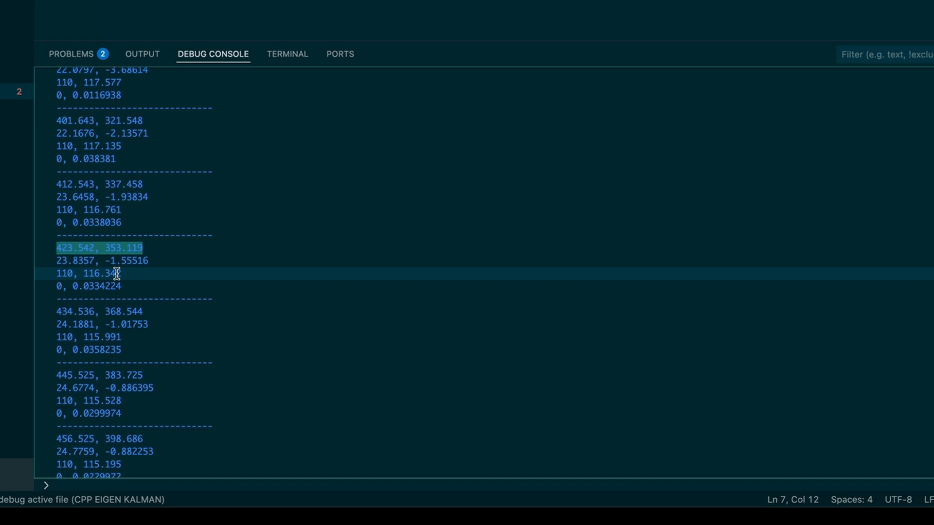
pyautogui.scroll(-3)
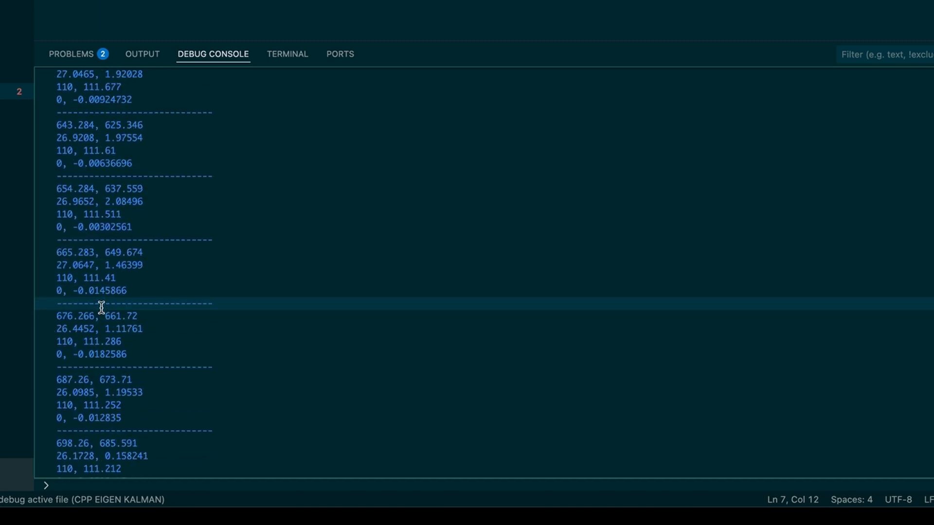
pyautogui.scroll(-3)
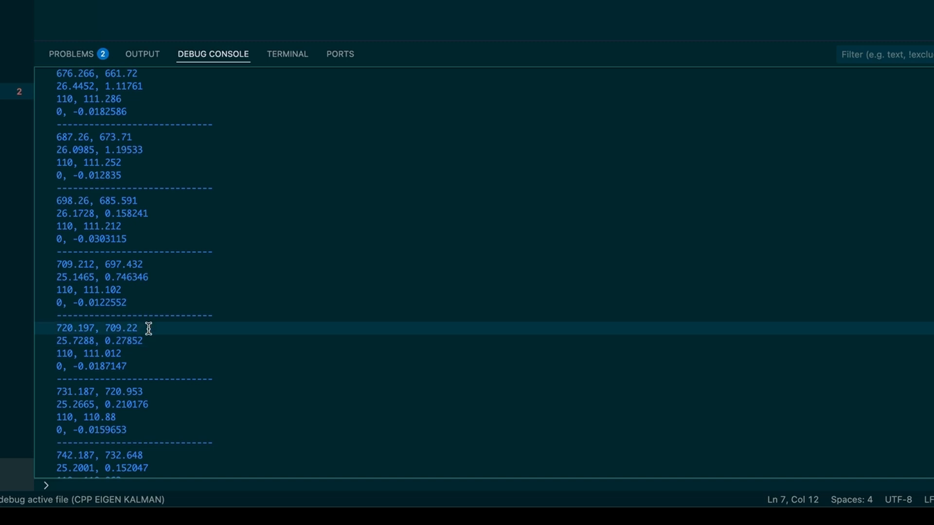
pyautogui.scroll(-3)
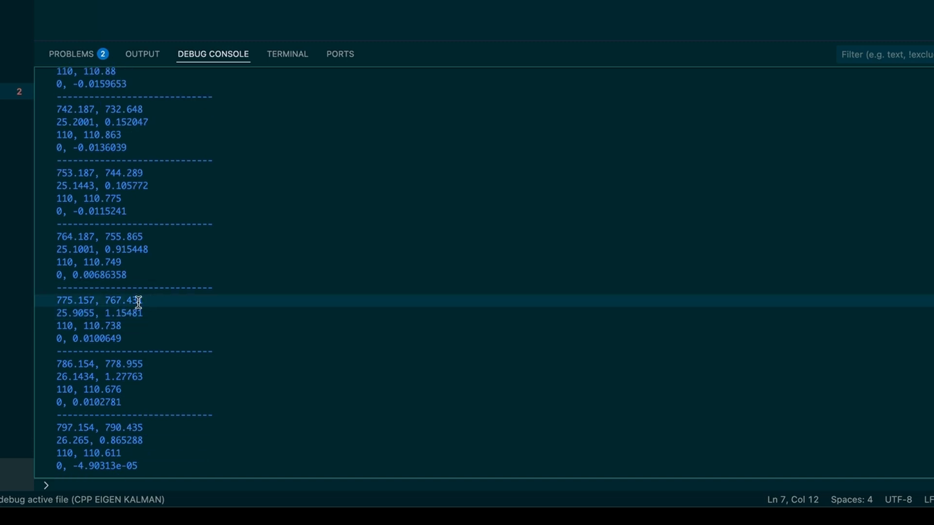
pyautogui.doubleClick(98, 300)
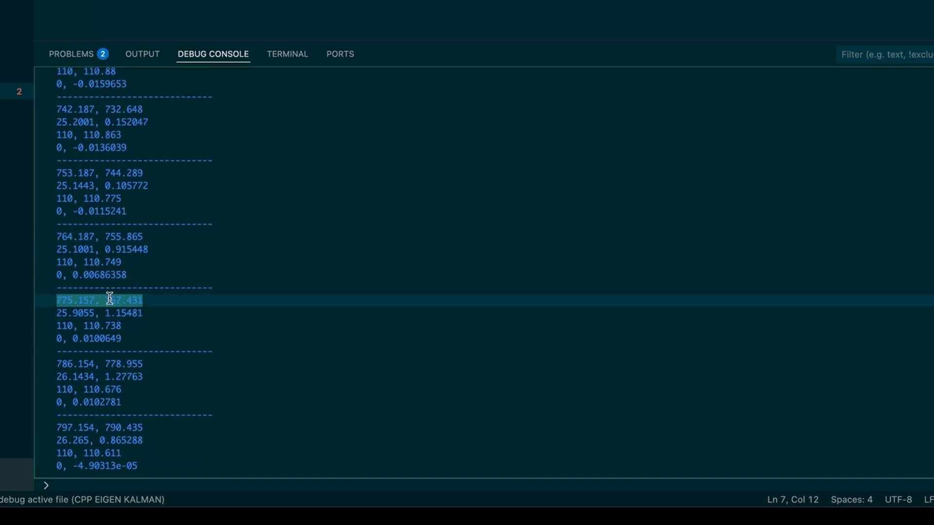
pyautogui.scroll(-3)
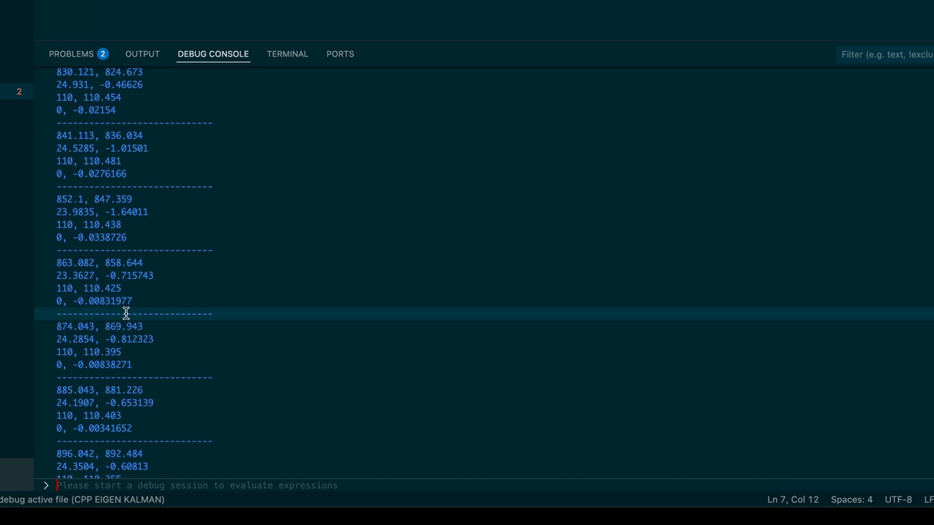
pyautogui.scroll(-3)
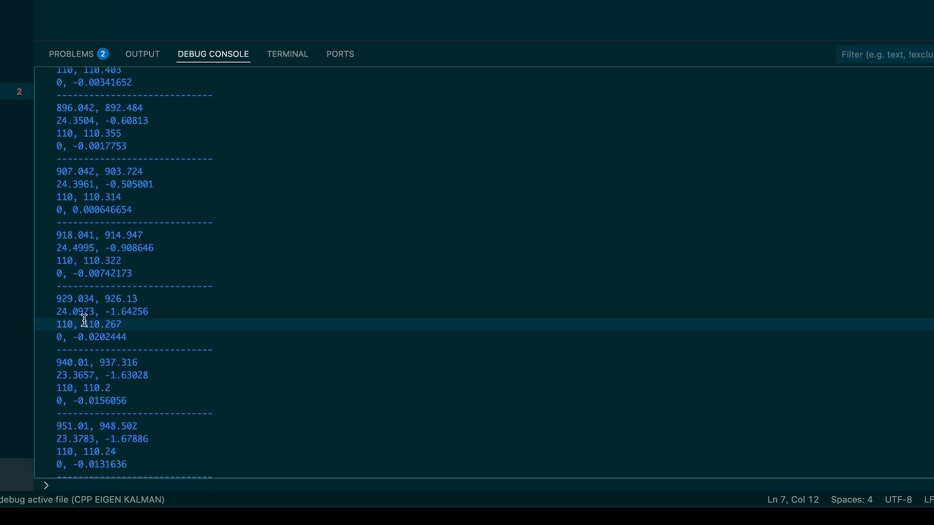
pyautogui.scroll(-3)
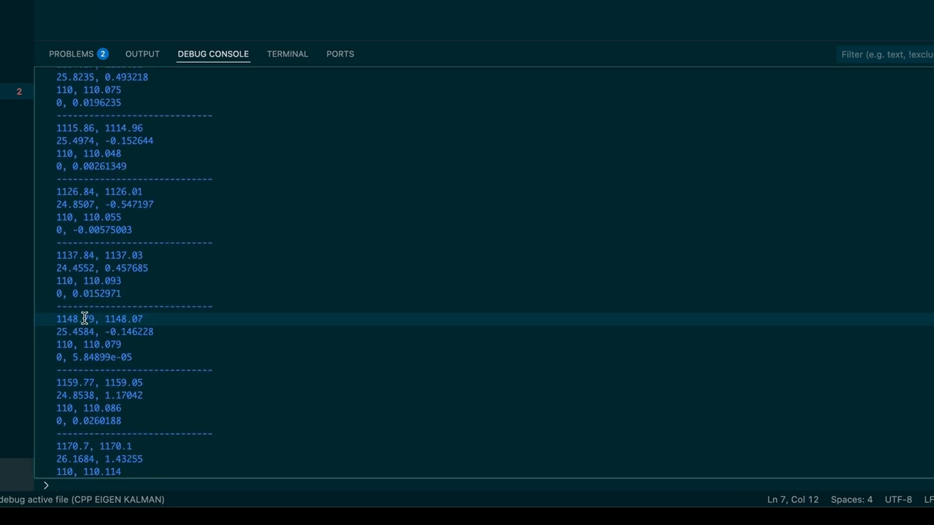
pyautogui.doubleClick(83, 318)
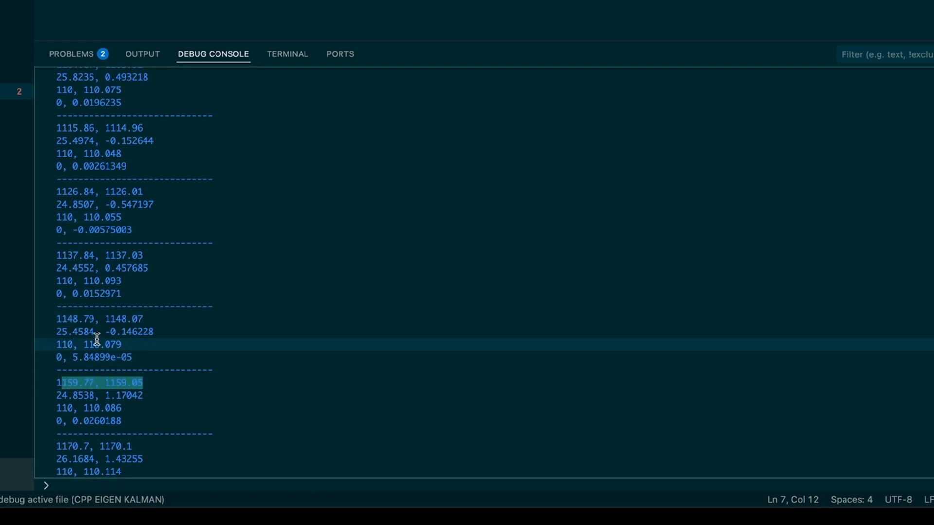
pyautogui.scroll(-3)
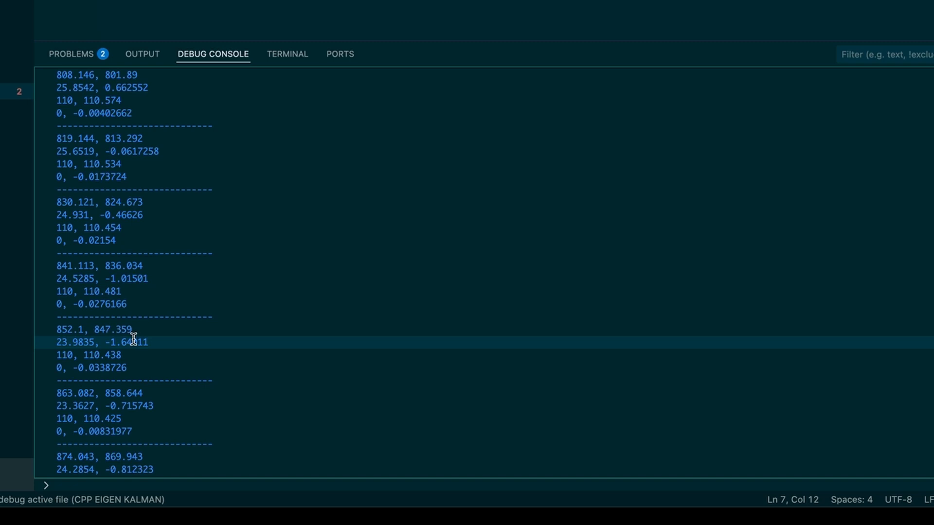
pyautogui.scroll(-3)
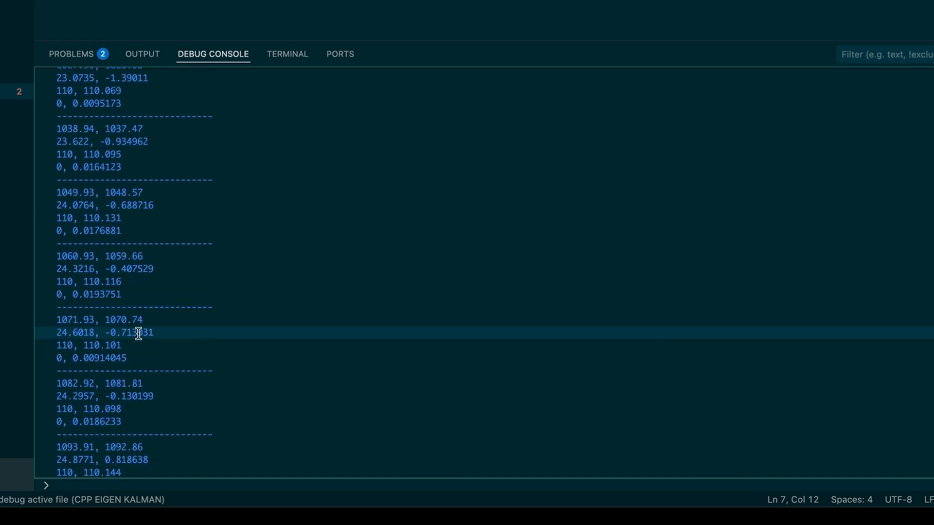
pyautogui.doubleClick(127, 268)
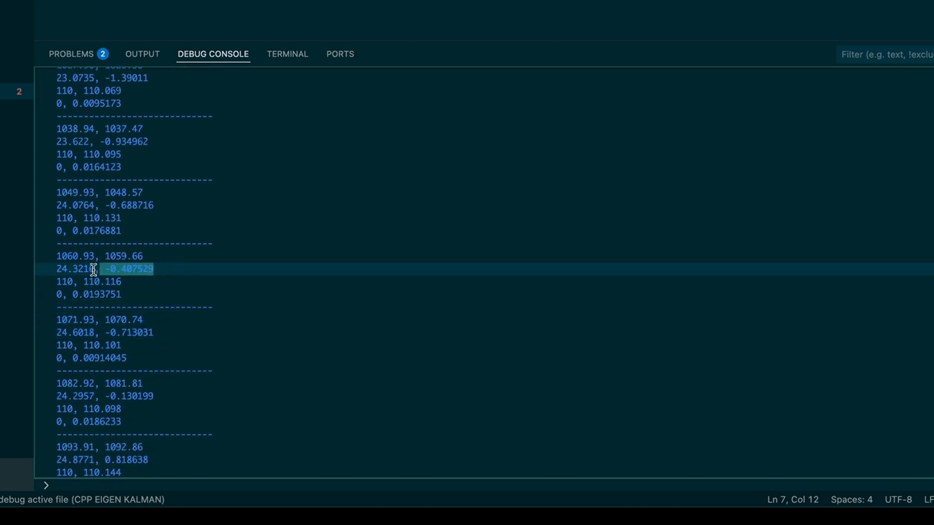
pyautogui.scroll(-3)
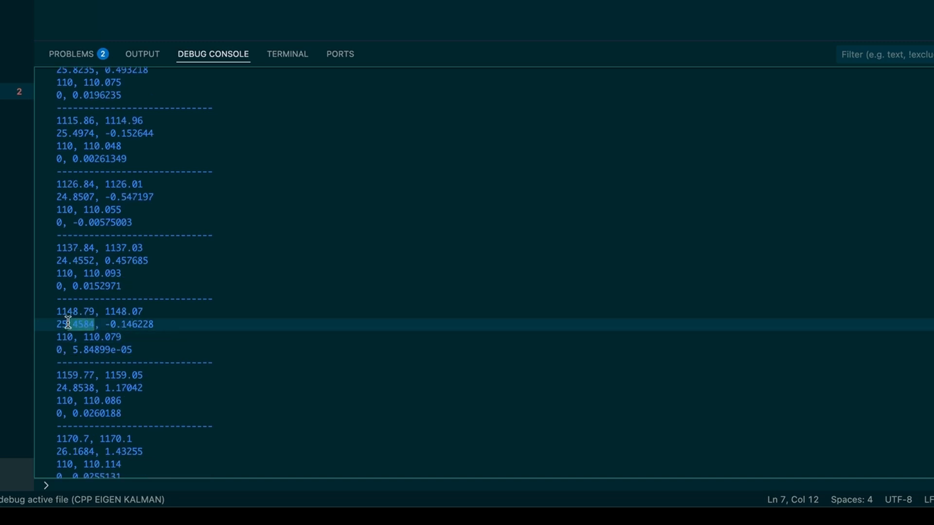
pyautogui.scroll(-3)
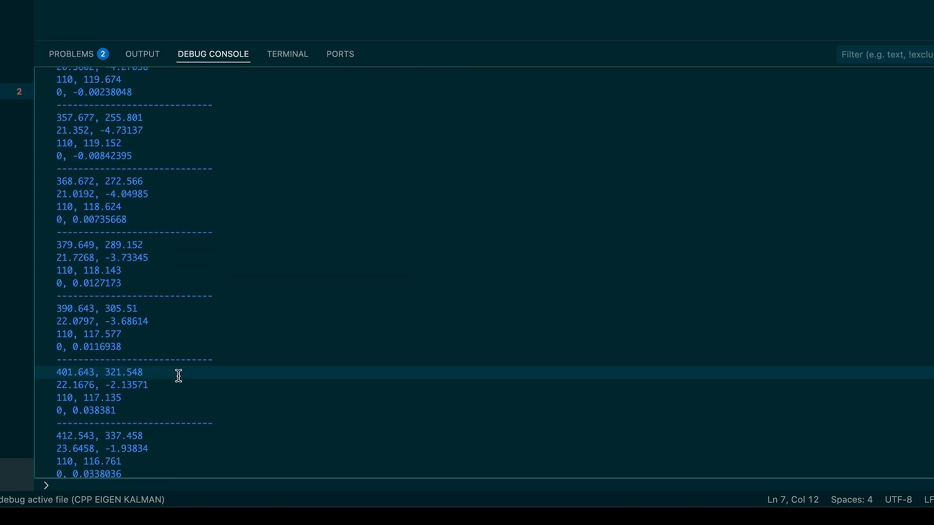
pyautogui.scroll(-3)
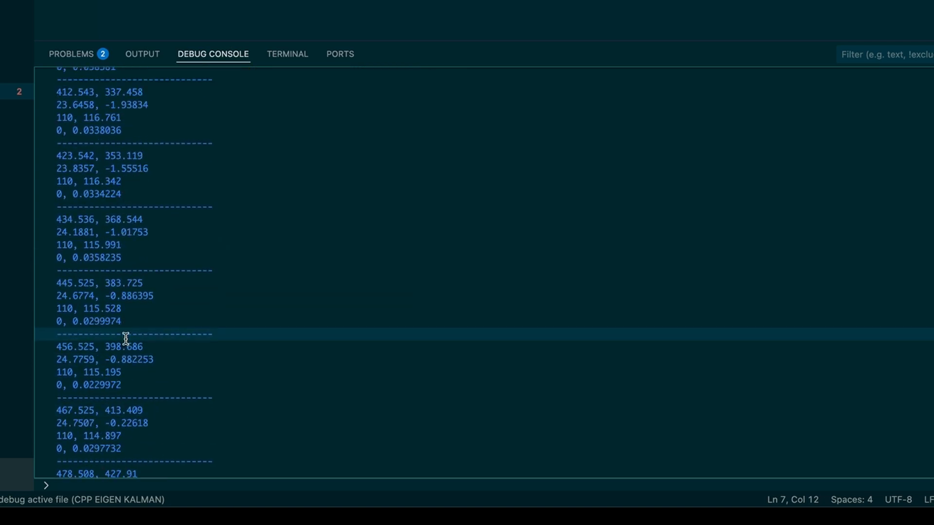
pyautogui.doubleClick(104, 296)
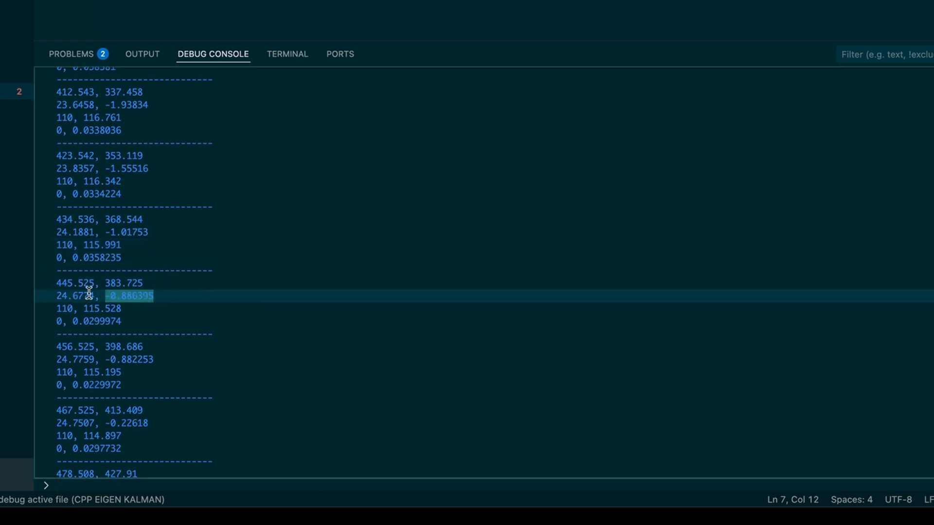
pyautogui.moveTo(114, 240)
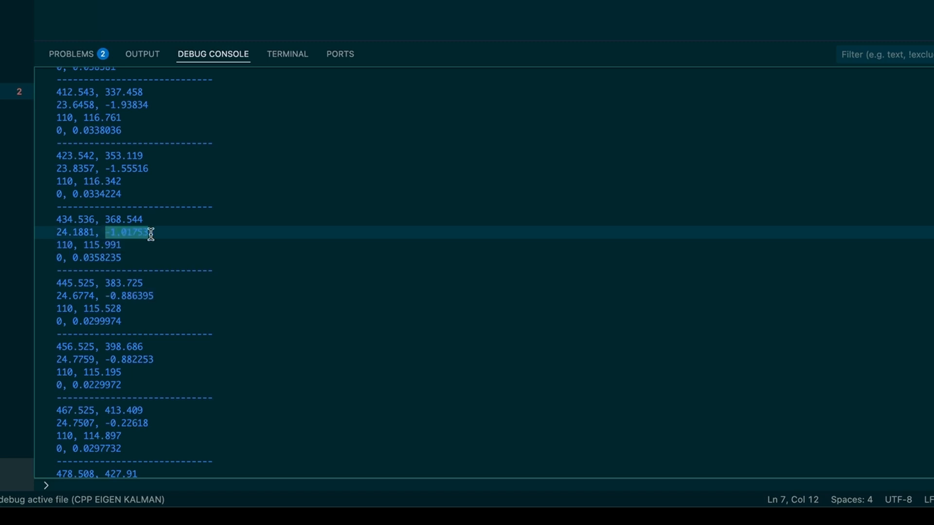
pyautogui.scroll(-3)
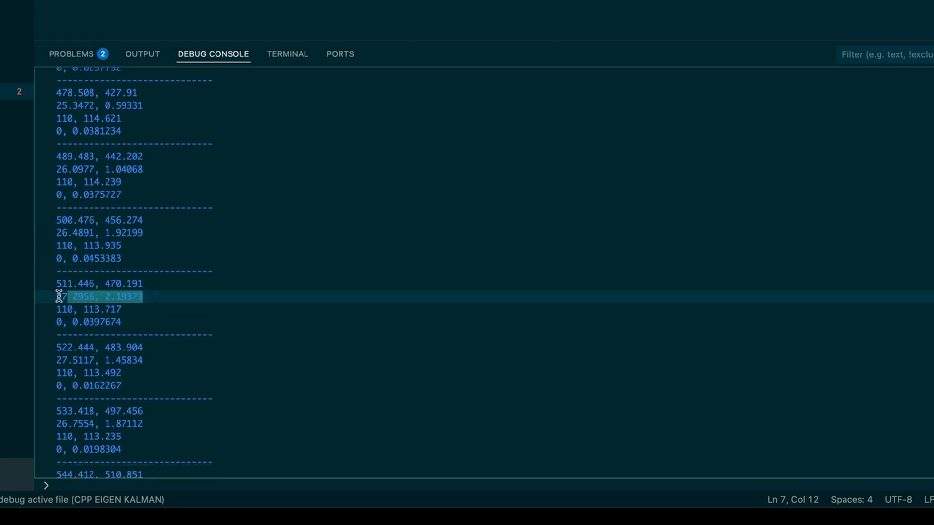
pyautogui.scroll(-3)
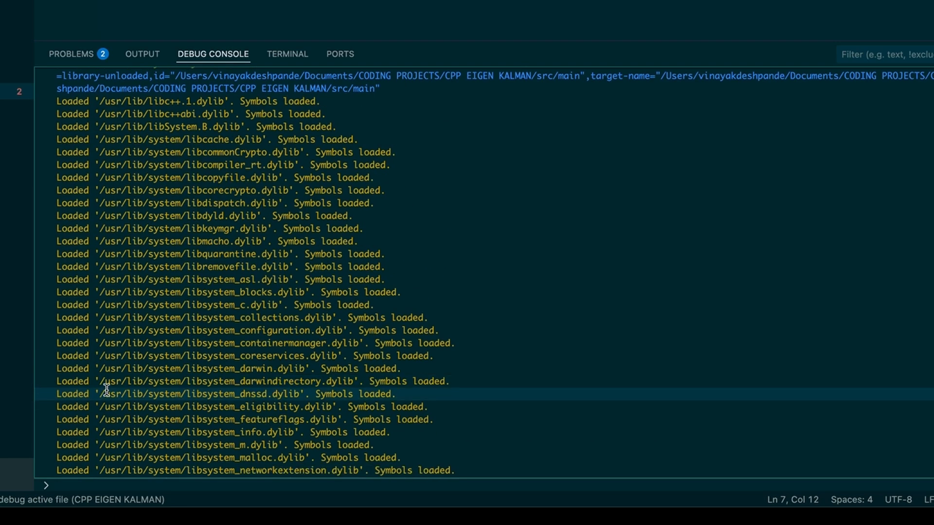
pyautogui.scroll(-3)
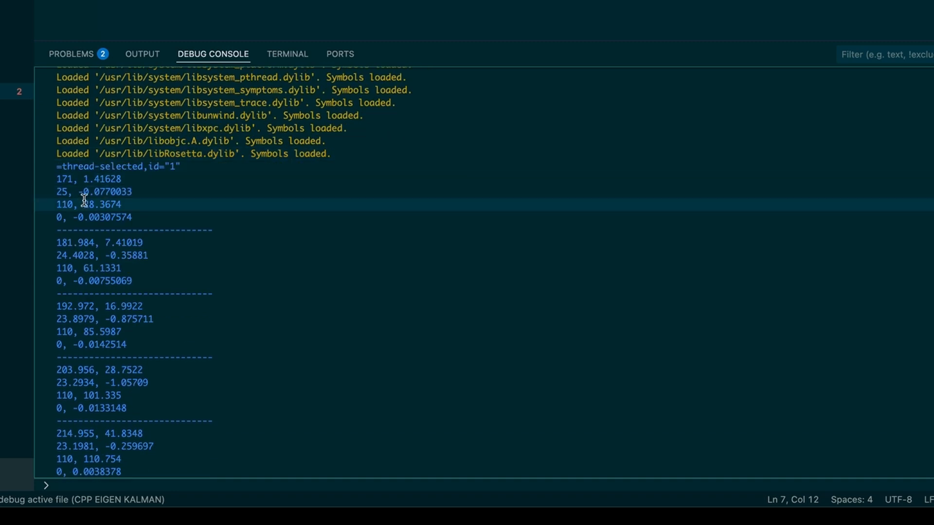
pyautogui.scroll(-3)
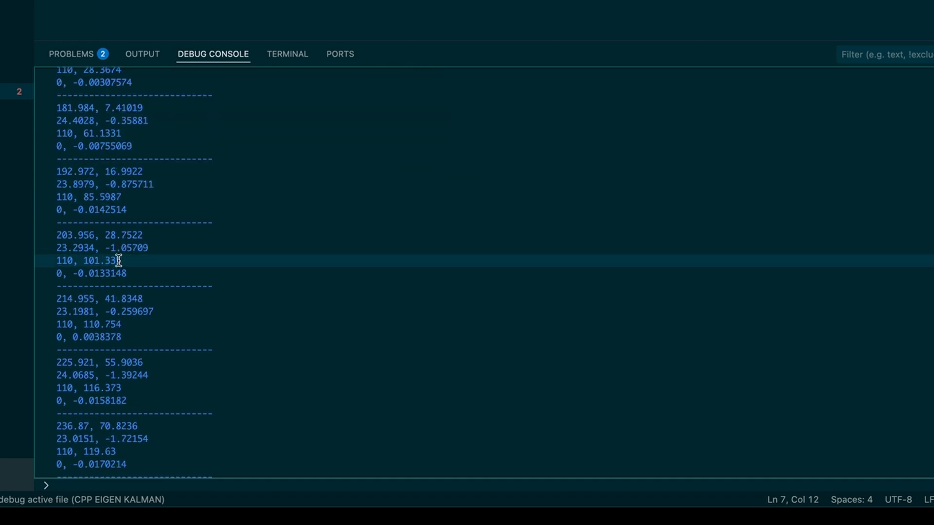
pyautogui.scroll(-3)
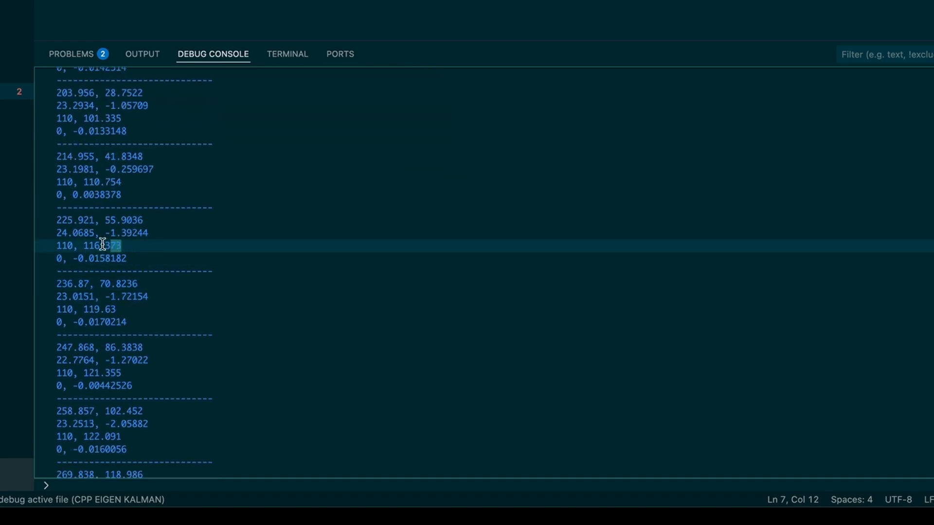
pyautogui.doubleClick(101, 220)
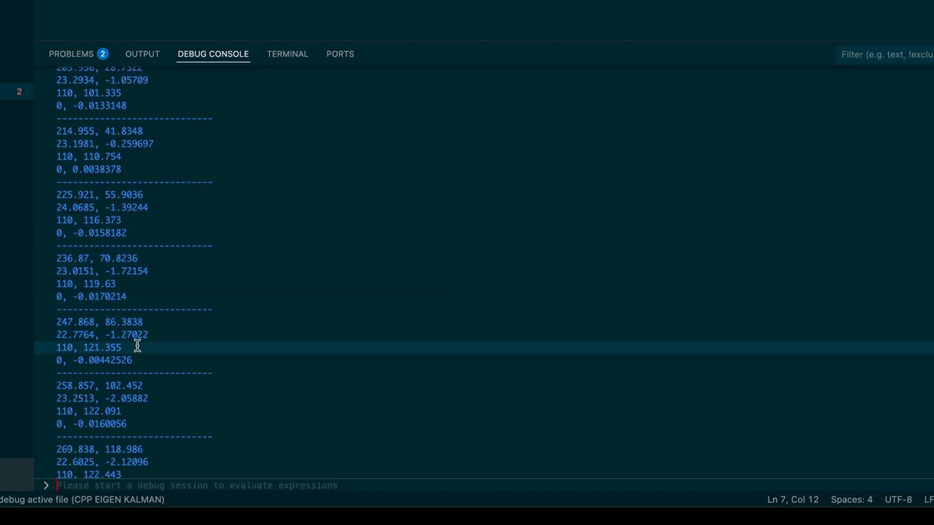
pyautogui.scroll(-3)
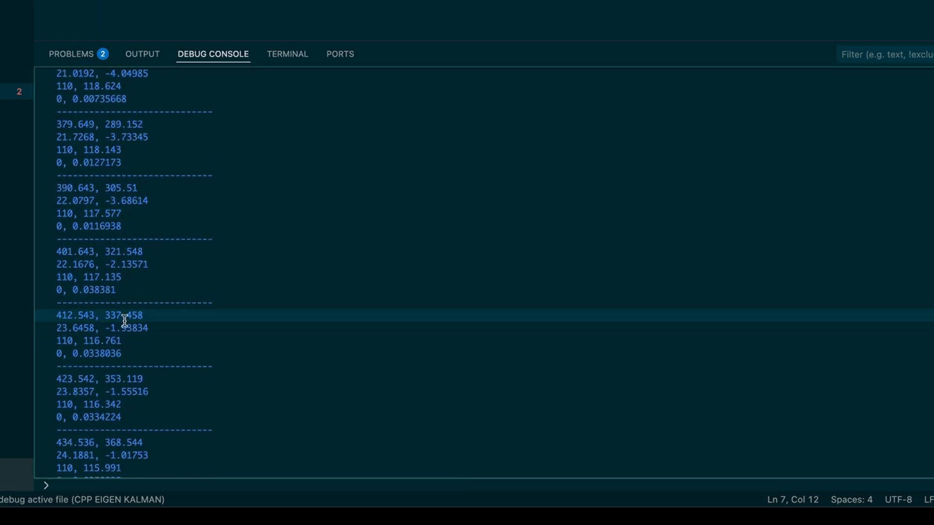
pyautogui.scroll(-3)
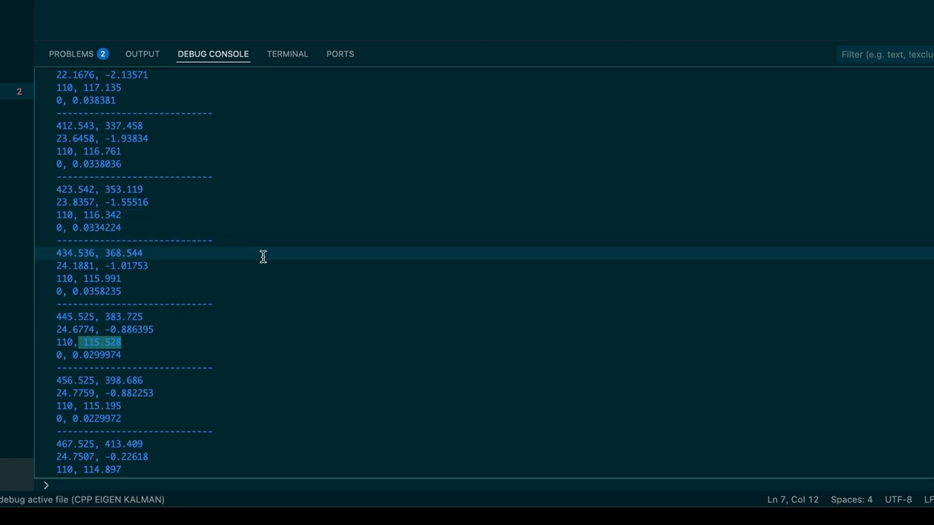
pyautogui.scroll(-3)
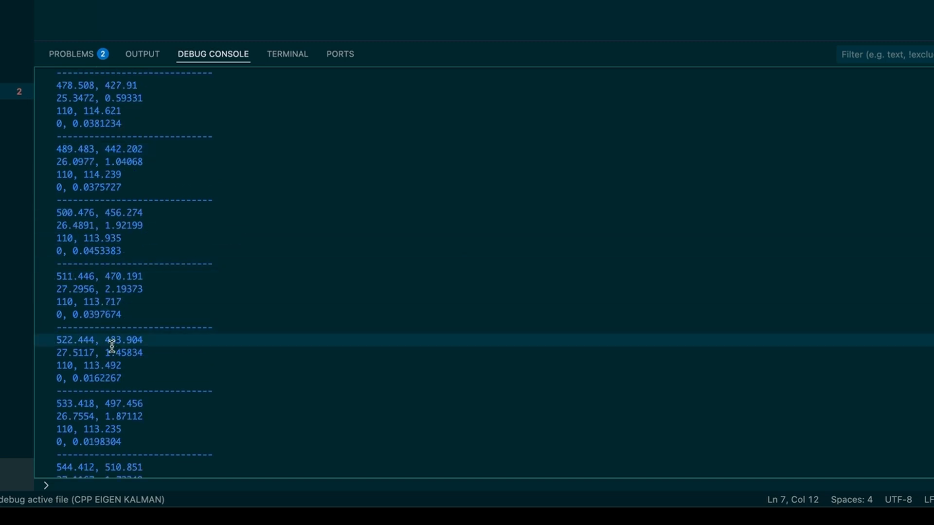
pyautogui.scroll(-3)
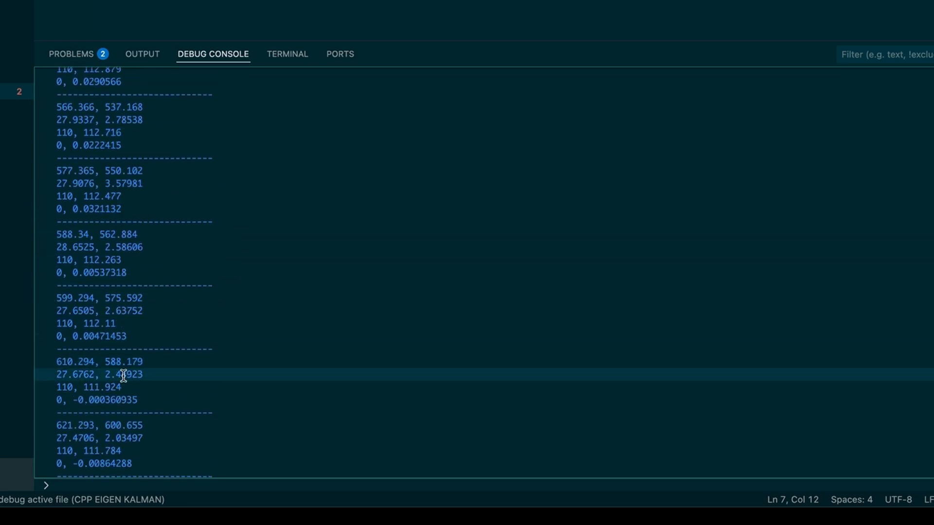
pyautogui.scroll(-3)
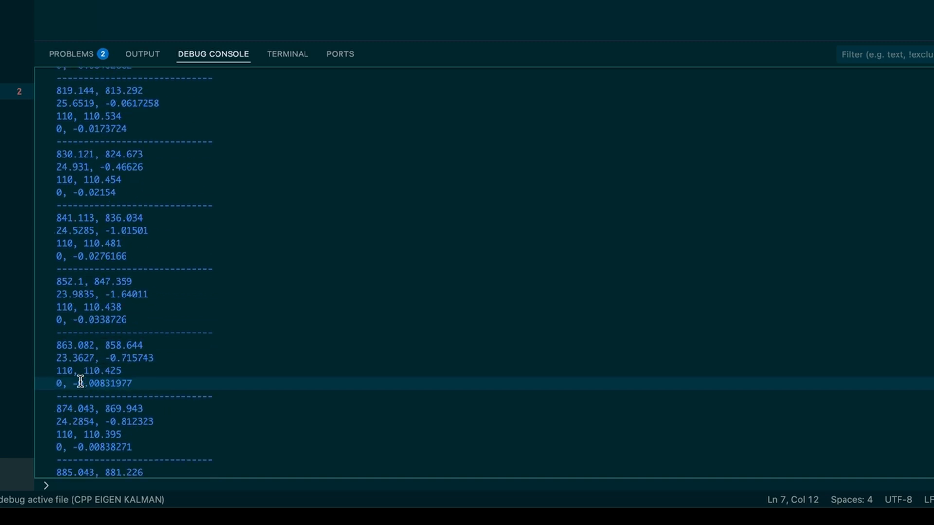
pyautogui.scroll(-3)
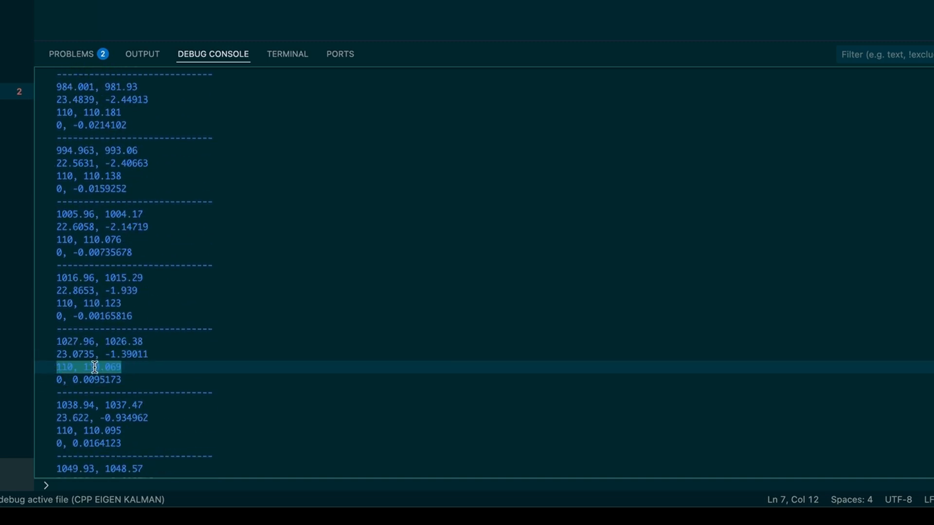
pyautogui.scroll(-3)
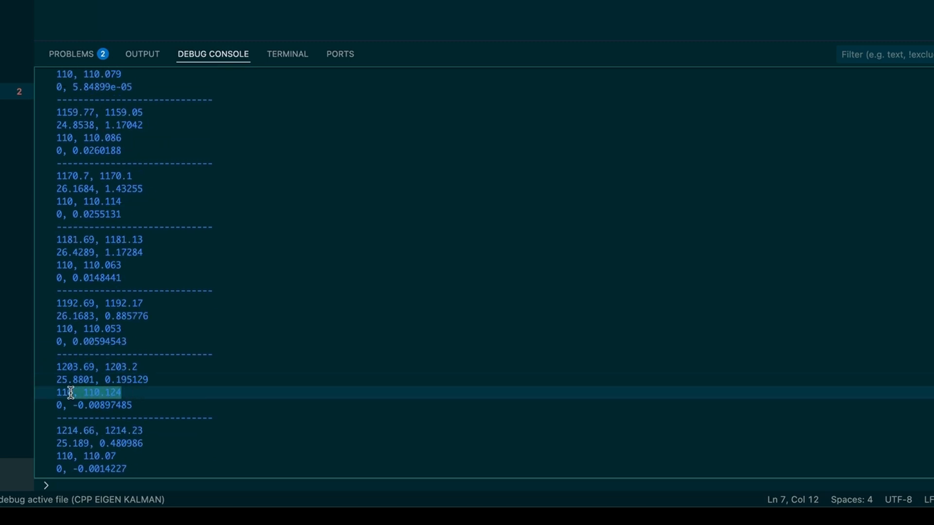
pyautogui.scroll(-3)
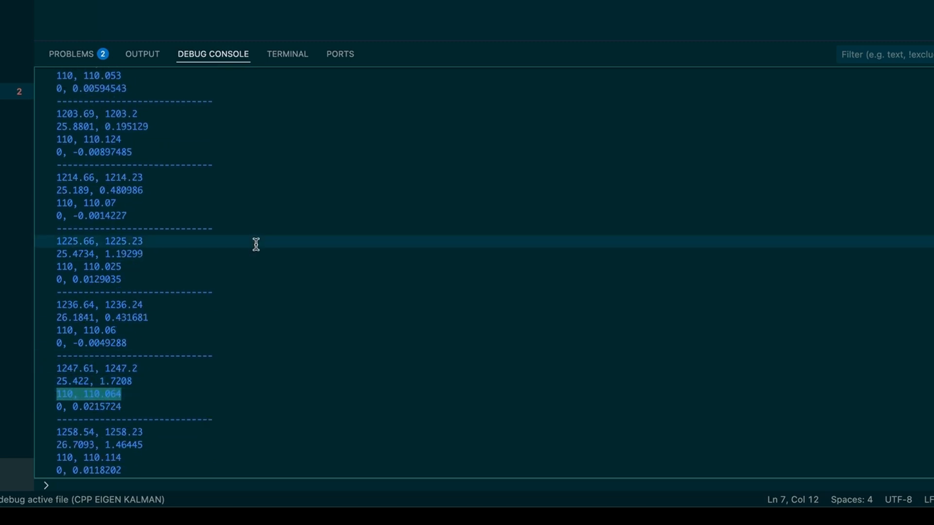
pyautogui.scroll(-3)
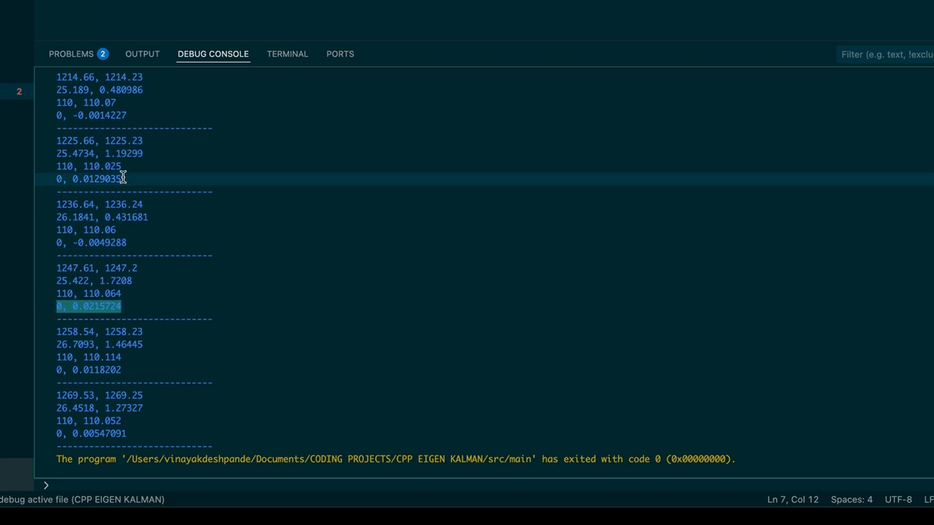
pyautogui.scroll(-3)
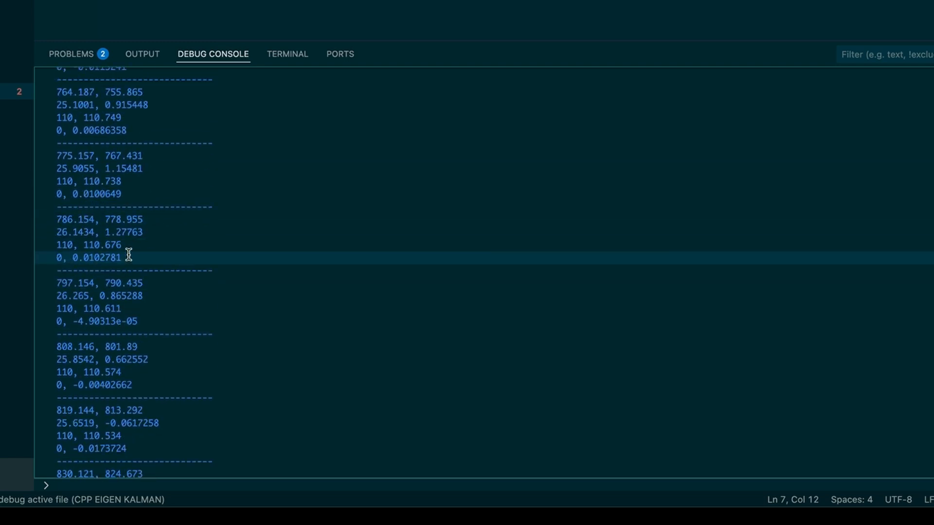
pyautogui.scroll(-3)
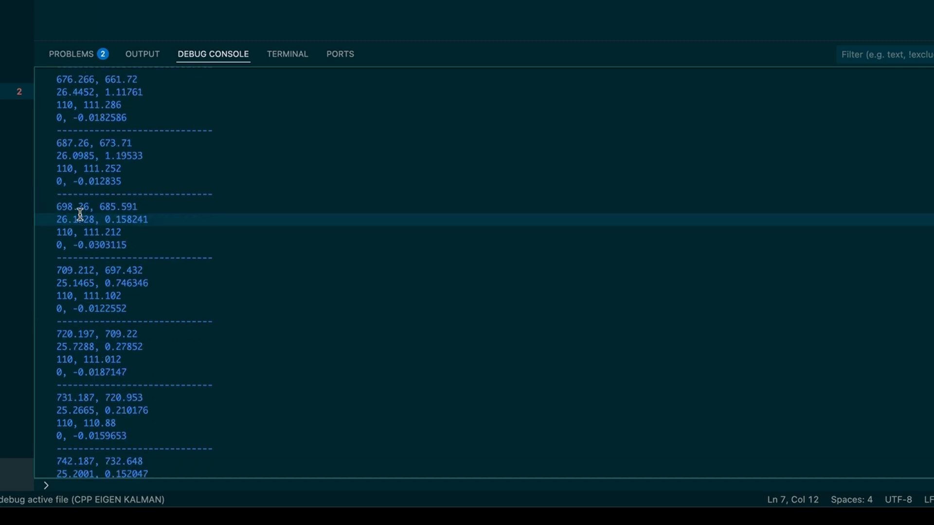
pyautogui.doubleClick(95, 181)
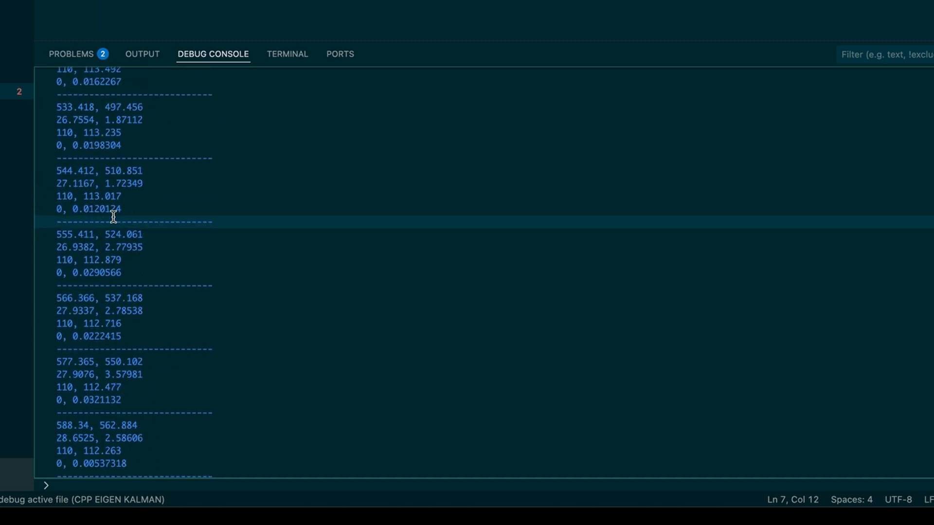
pyautogui.scroll(-3)
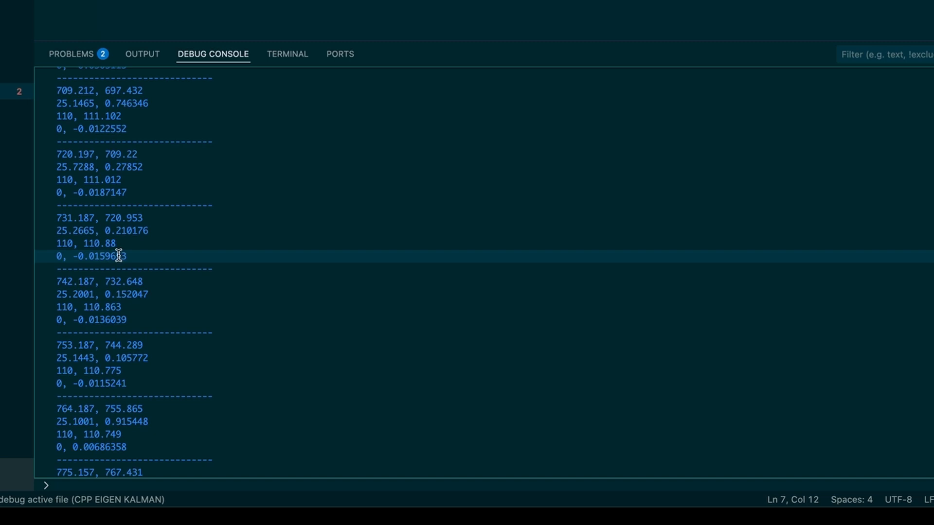
pyautogui.moveTo(133, 242)
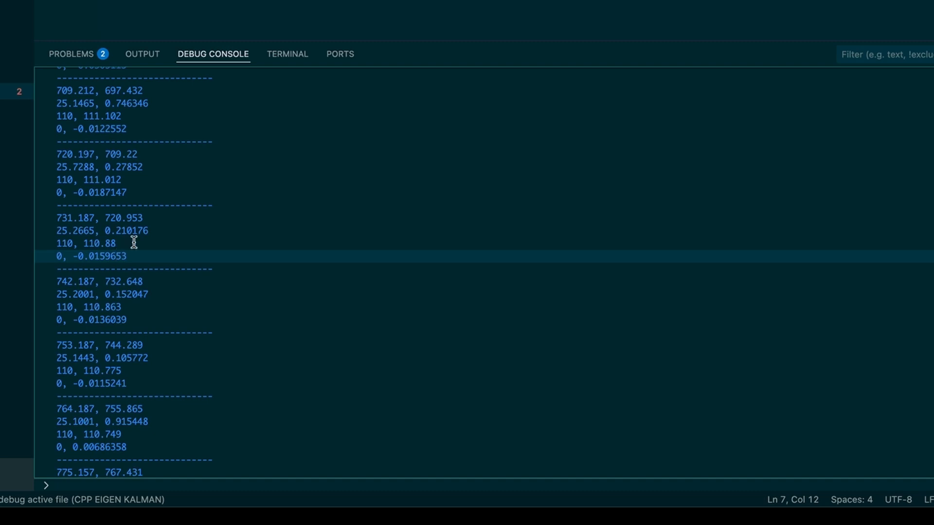